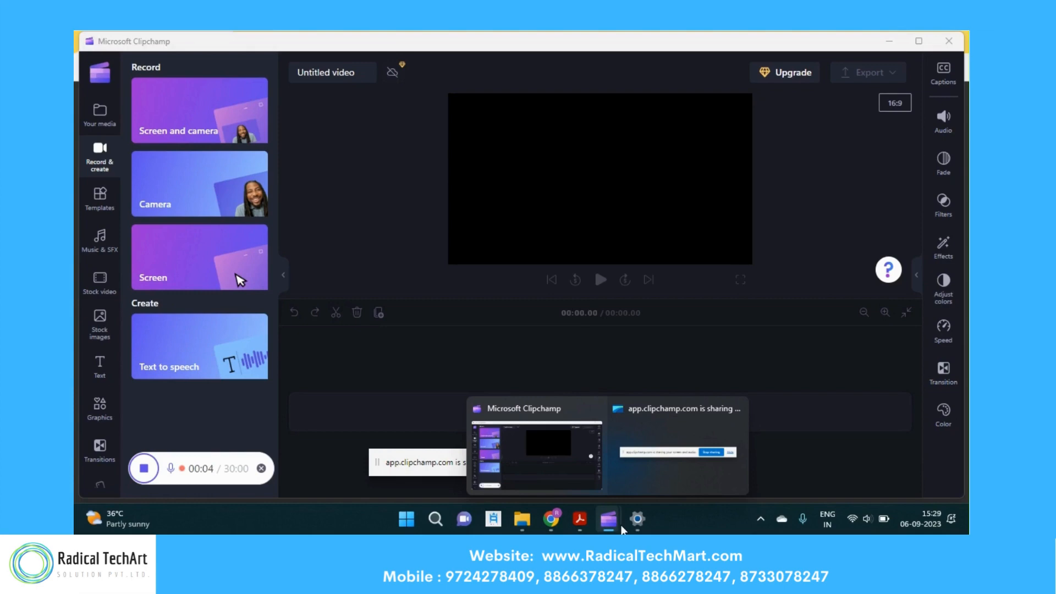
pyautogui.moveTo(636, 520)
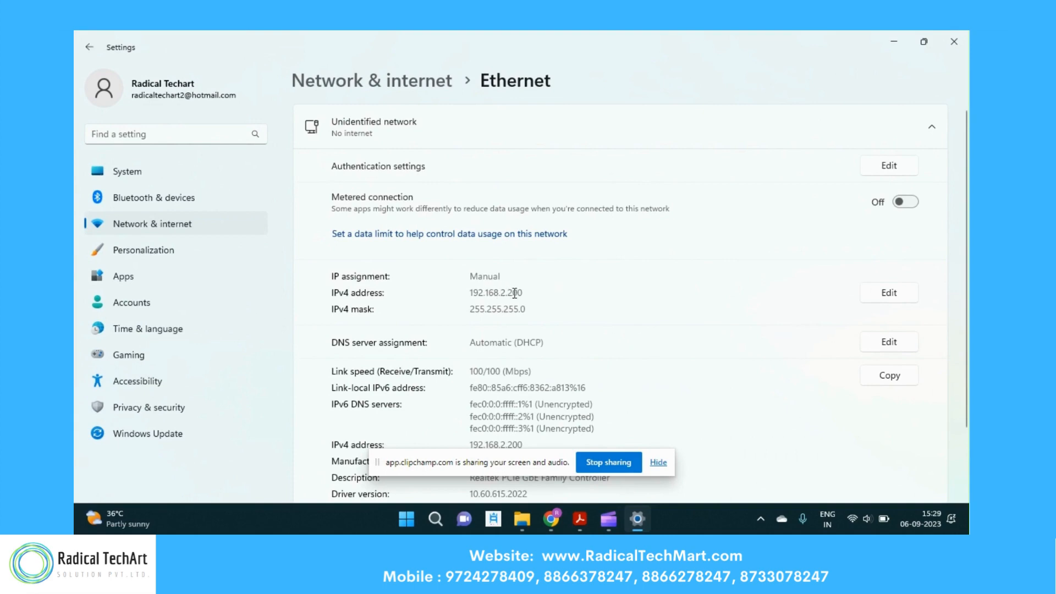
pyautogui.moveTo(519, 305)
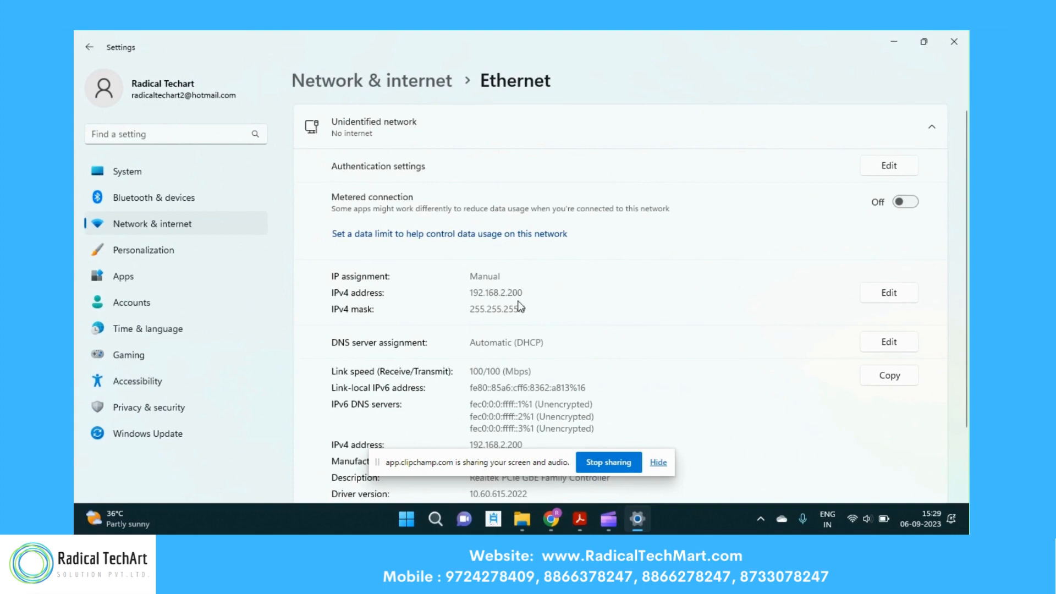
pyautogui.moveTo(554, 519)
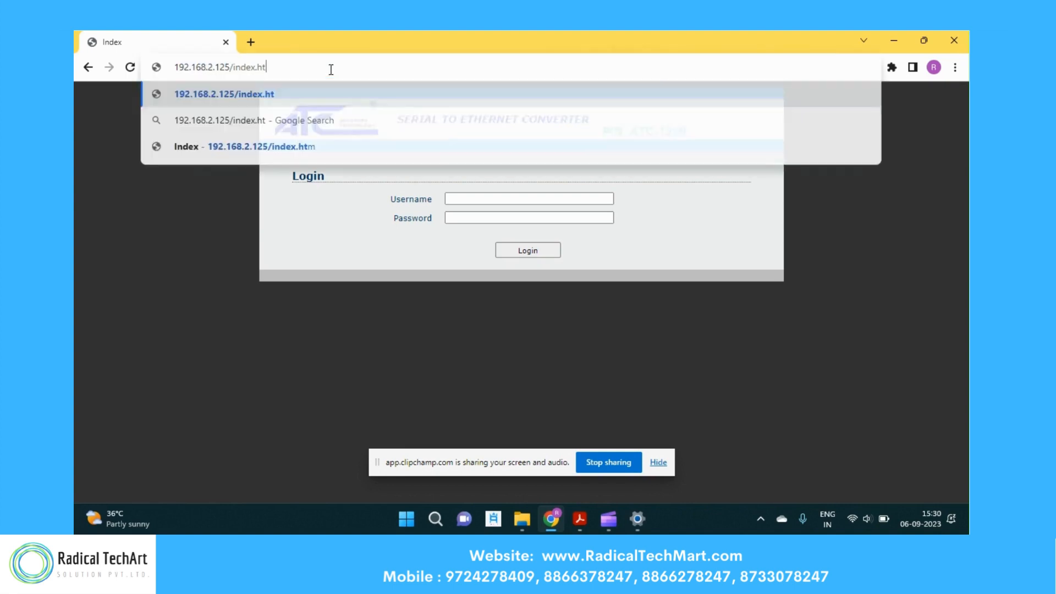
# Load 192.168.2.125 in the browser and log in to the ATC-1200 converter.
pyautogui.press('Backspace')
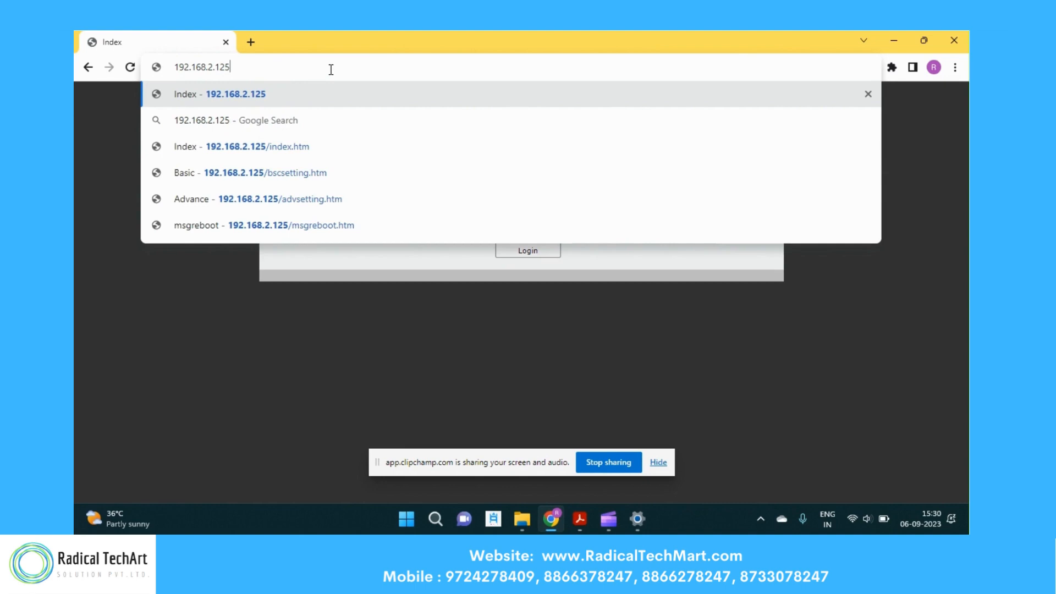
pyautogui.click(241, 146)
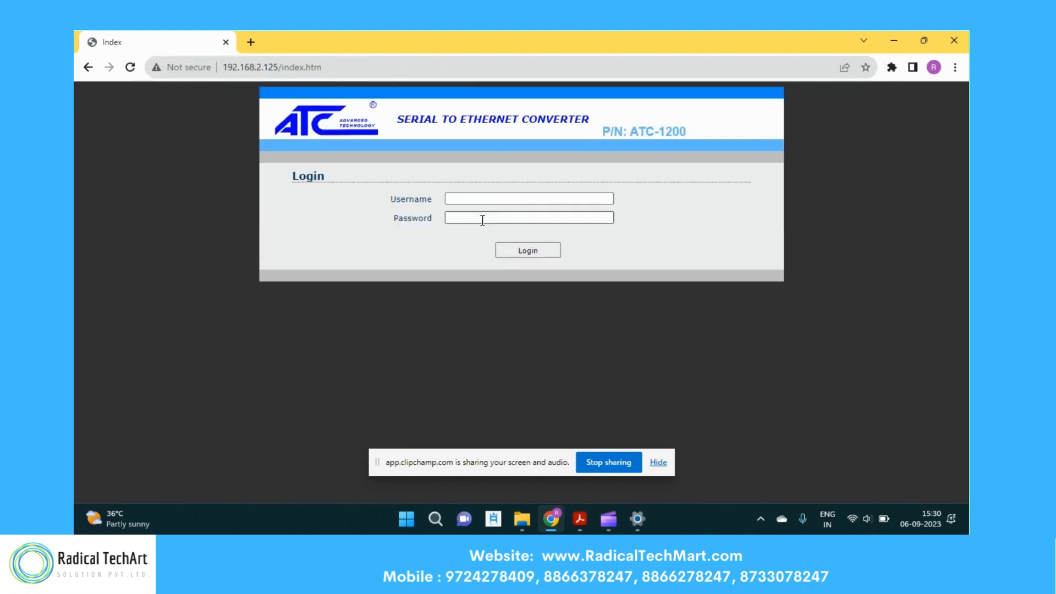
pyautogui.click(529, 198)
pyautogui.write('admin')
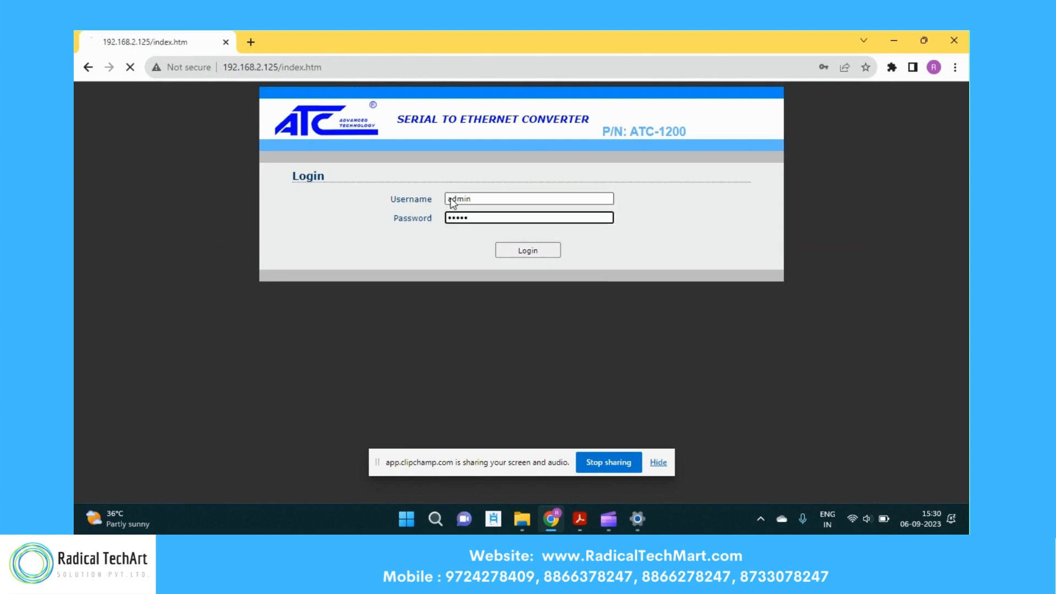
pyautogui.click(528, 250)
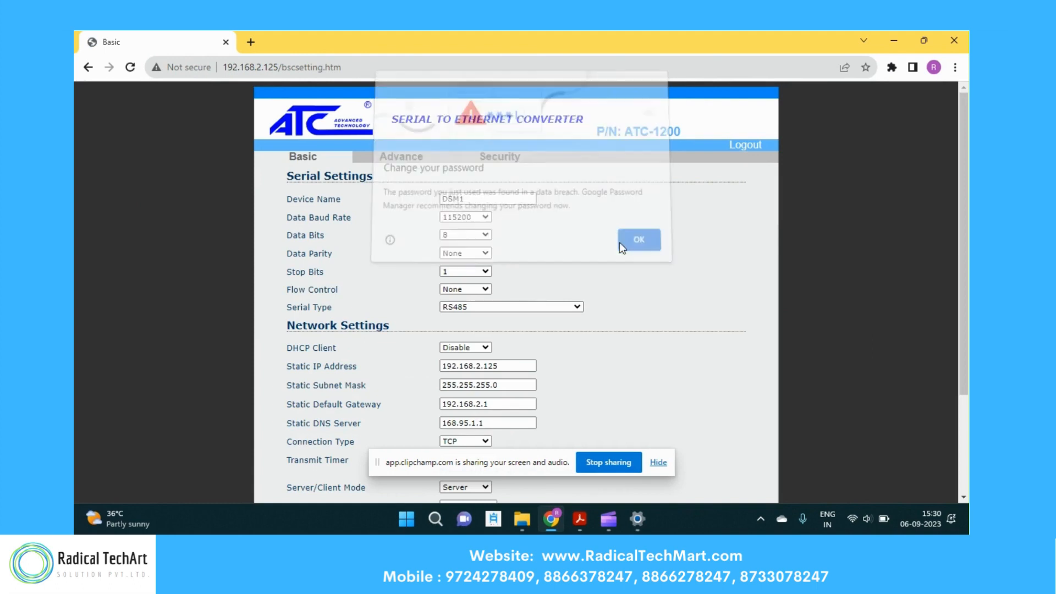
# Dismiss the password warning, then set baud rate 9600 with RS485 serial type.
pyautogui.click(638, 239)
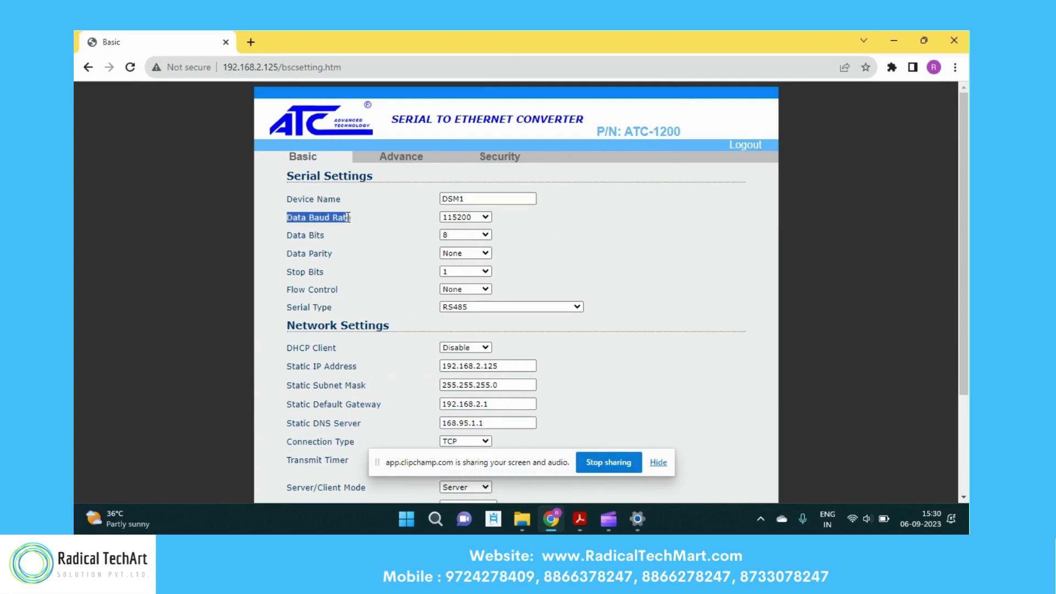
pyautogui.click(465, 216)
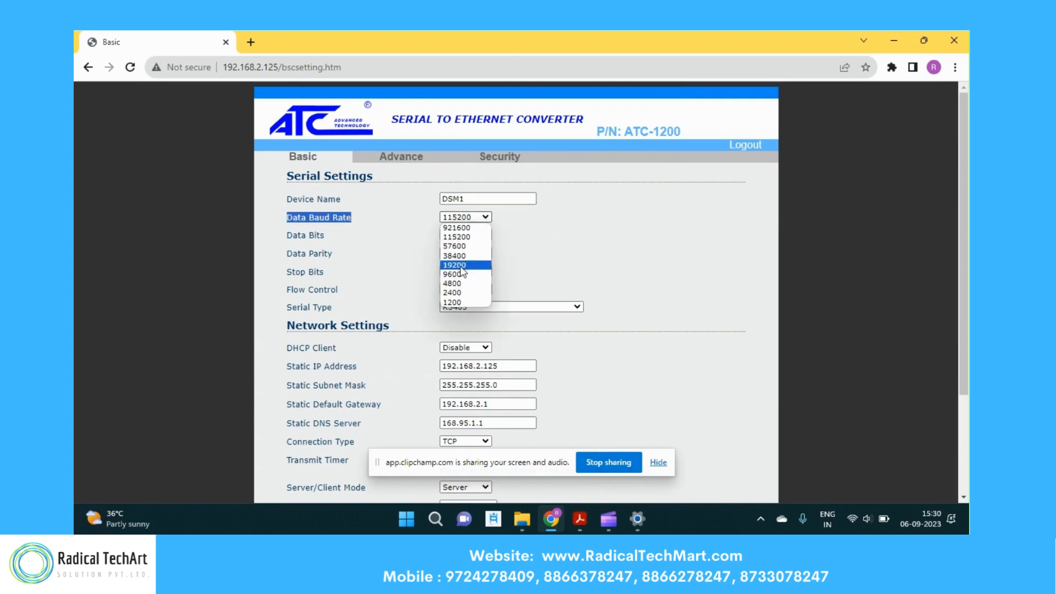
pyautogui.click(454, 274)
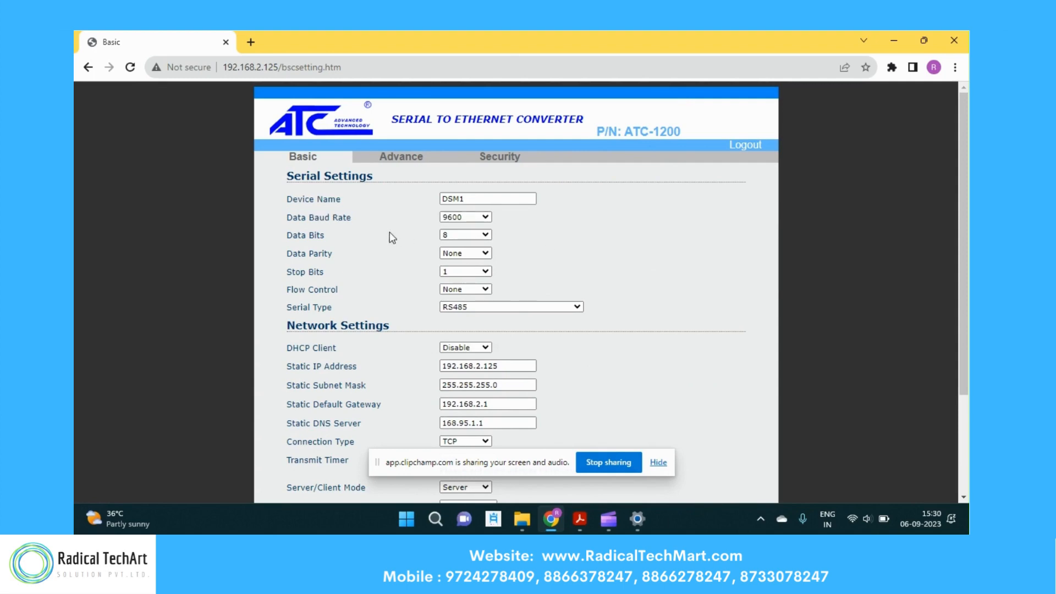
pyautogui.moveTo(311, 253)
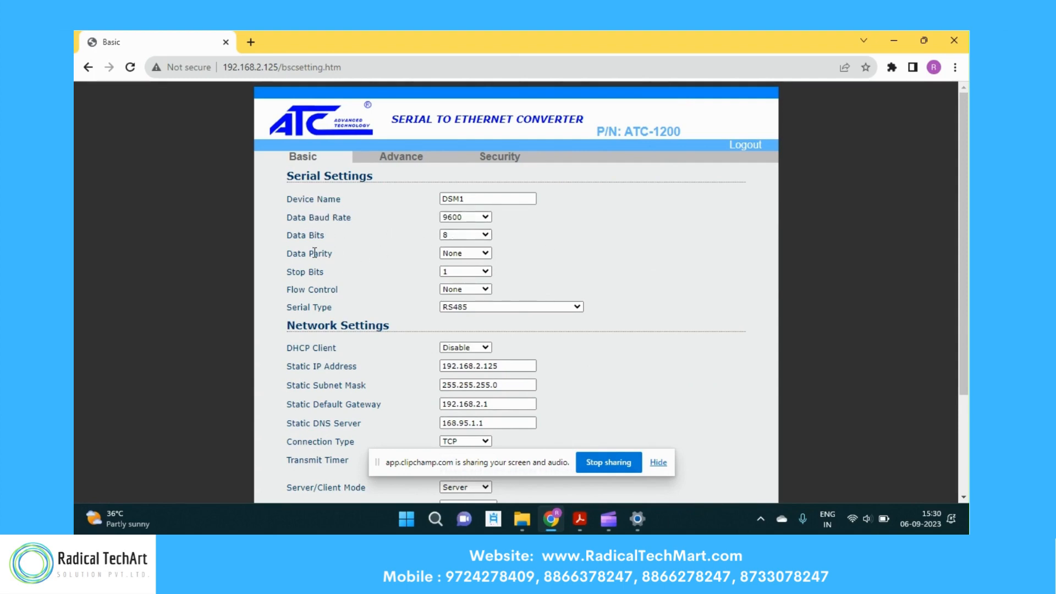
pyautogui.moveTo(326, 288)
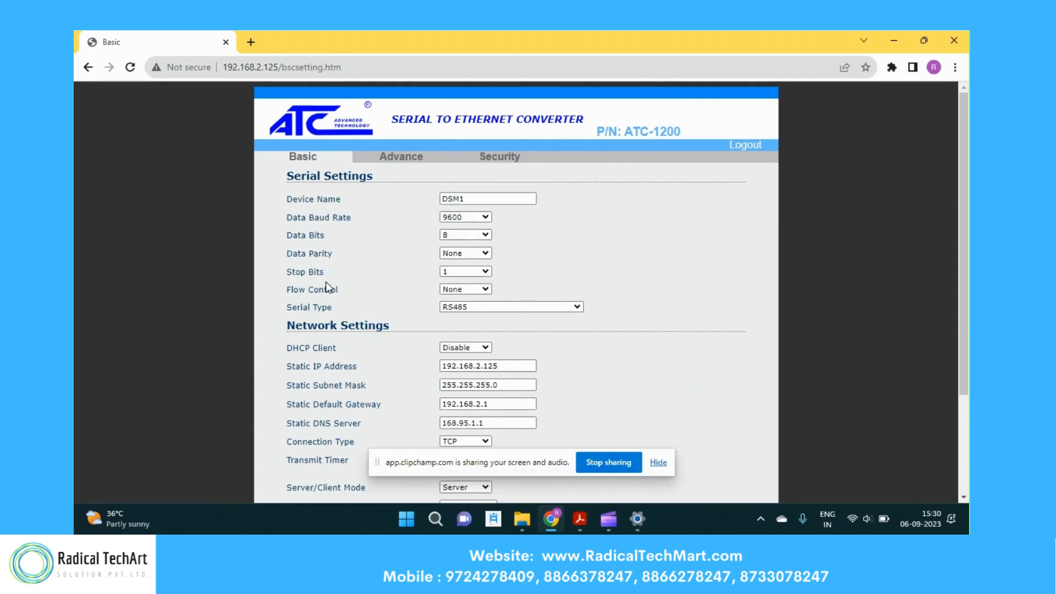
pyautogui.moveTo(355, 310)
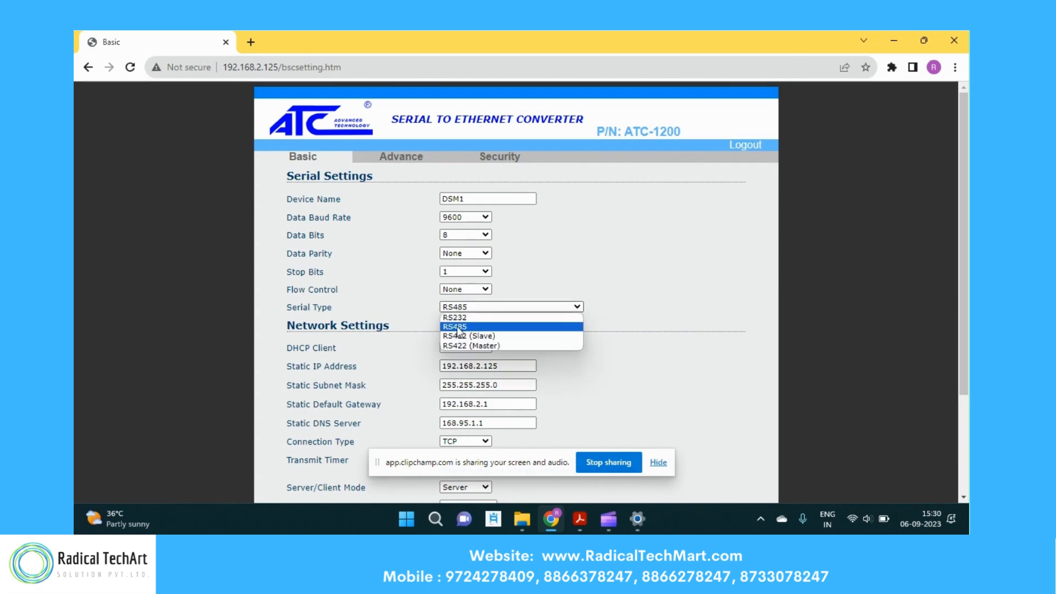
pyautogui.click(453, 326)
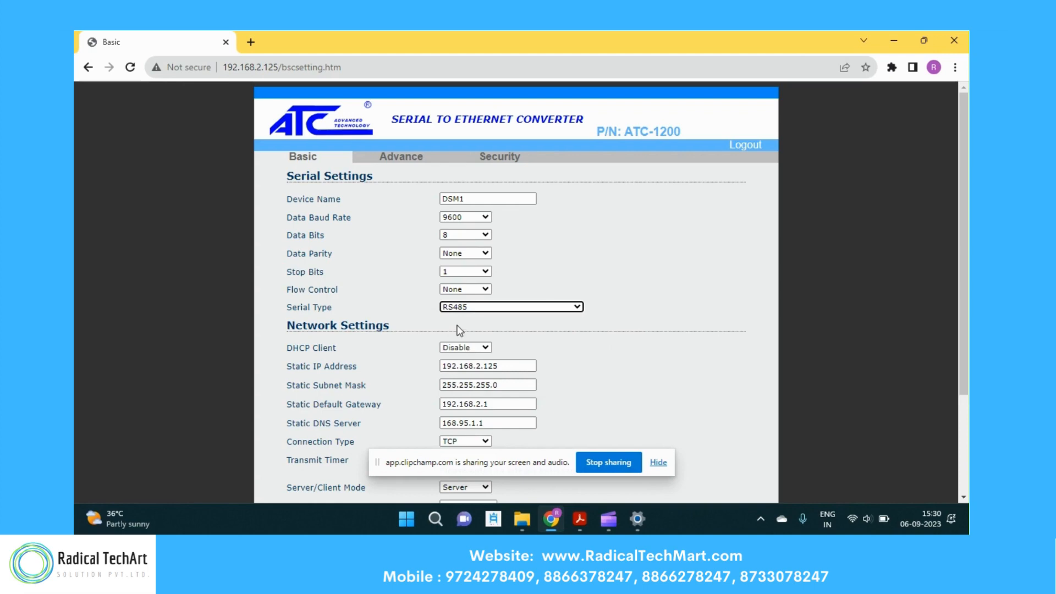
pyautogui.scroll(-3)
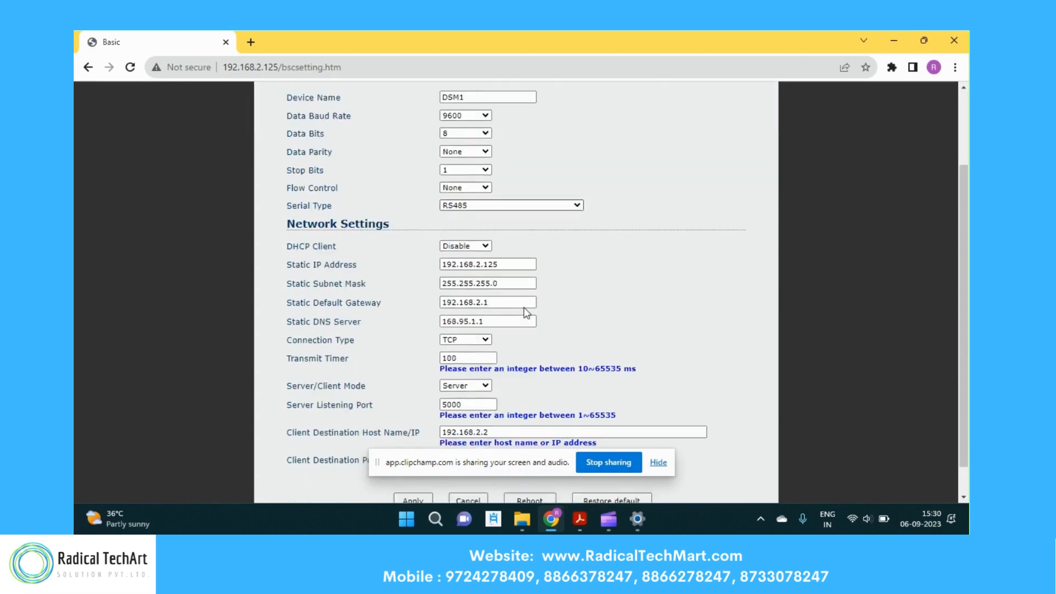
pyautogui.scroll(-3)
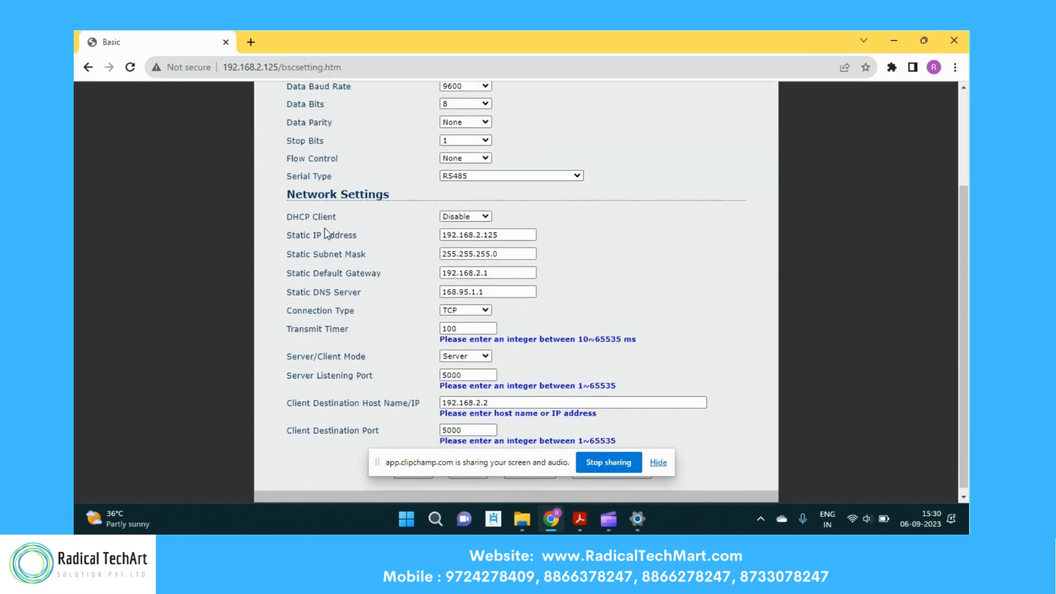
pyautogui.moveTo(348, 222)
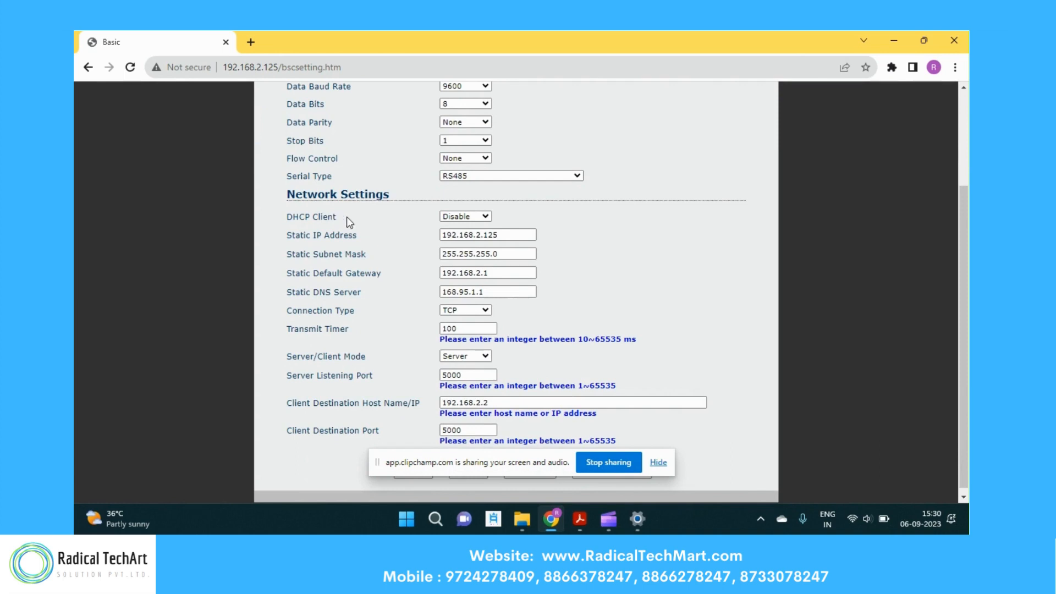
pyautogui.click(465, 216)
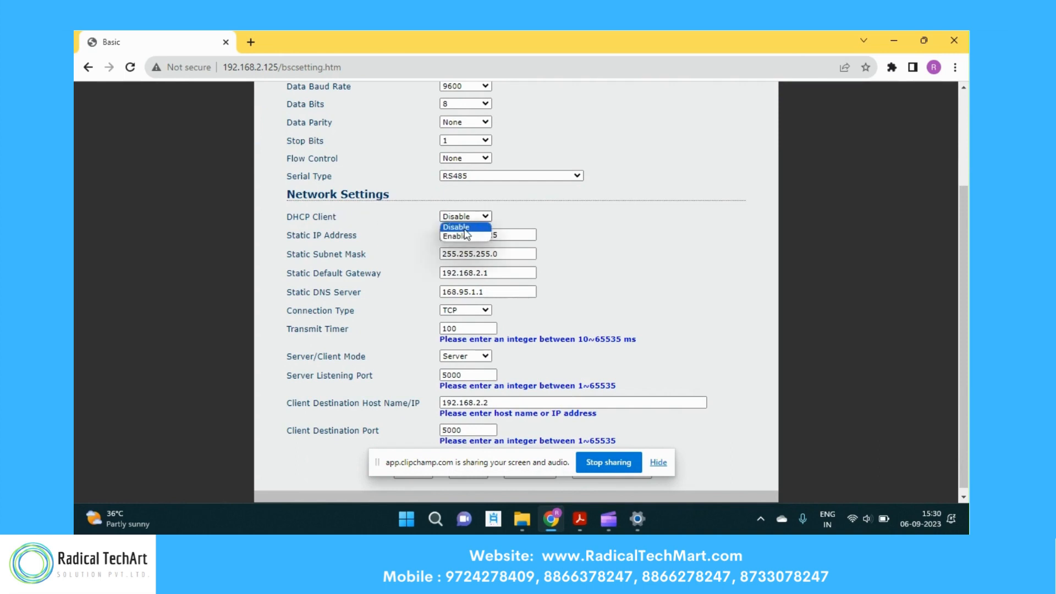
pyautogui.moveTo(464, 236)
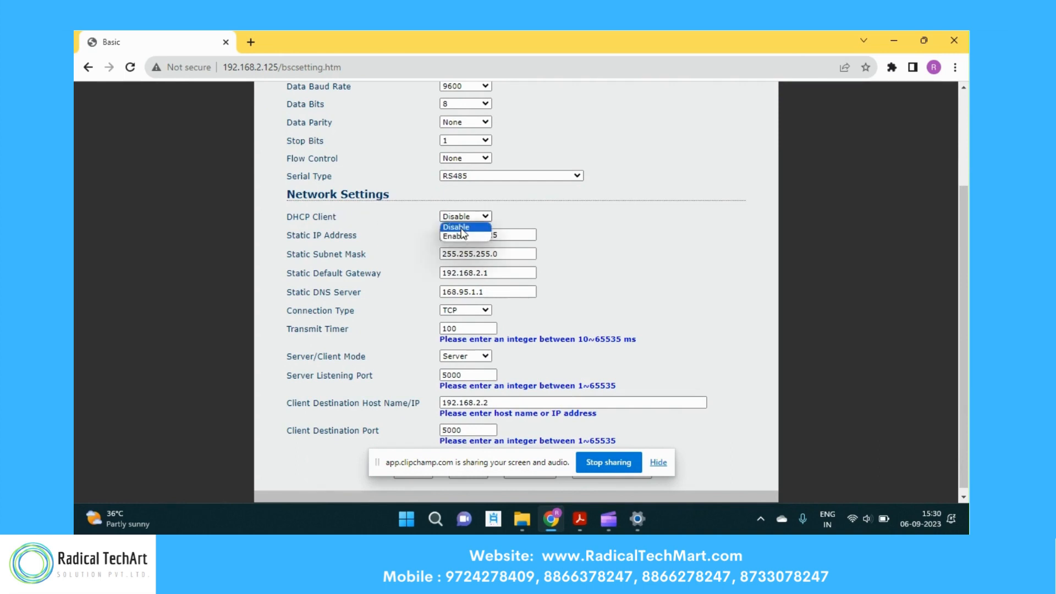
pyautogui.click(456, 227)
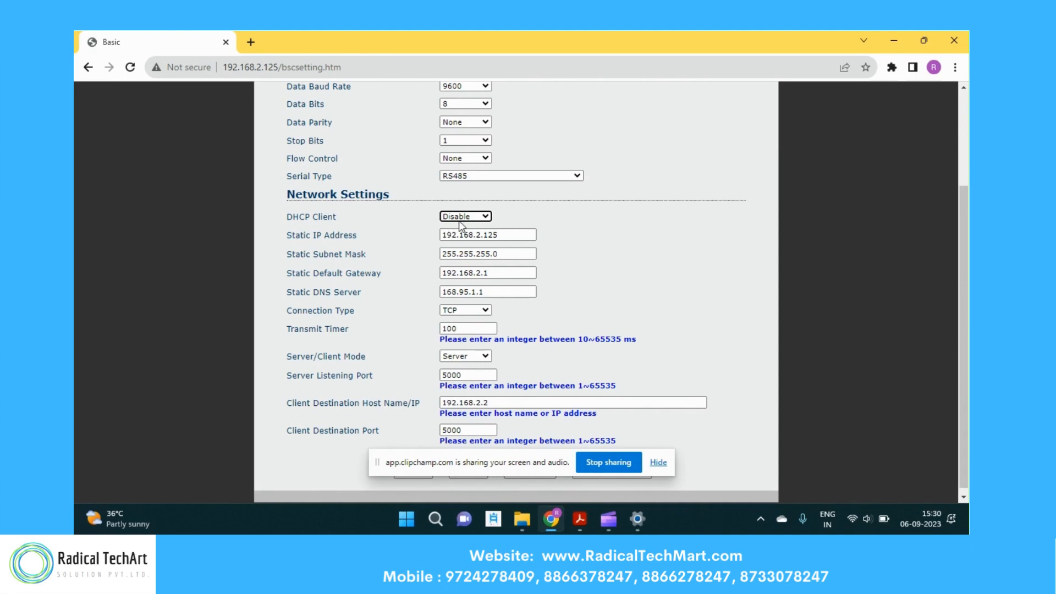
pyautogui.doubleClick(321, 235)
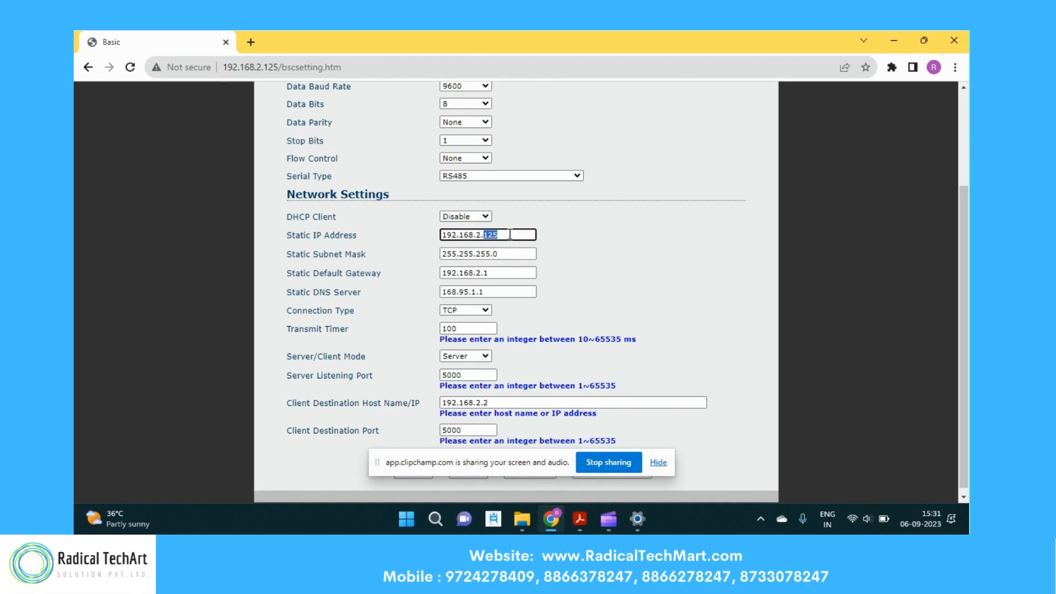
pyautogui.click(487, 234)
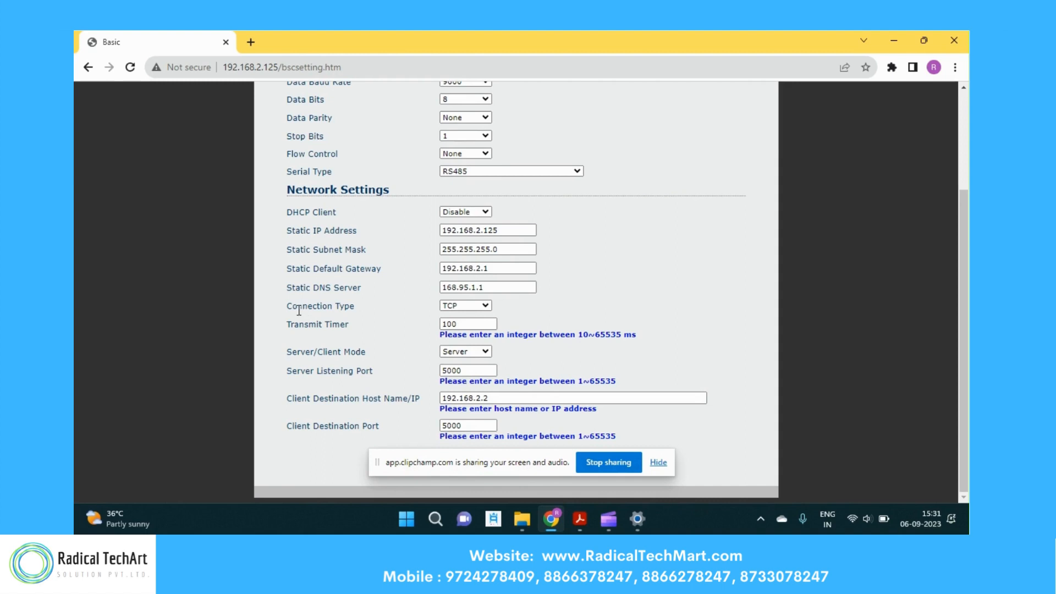
pyautogui.moveTo(298, 336)
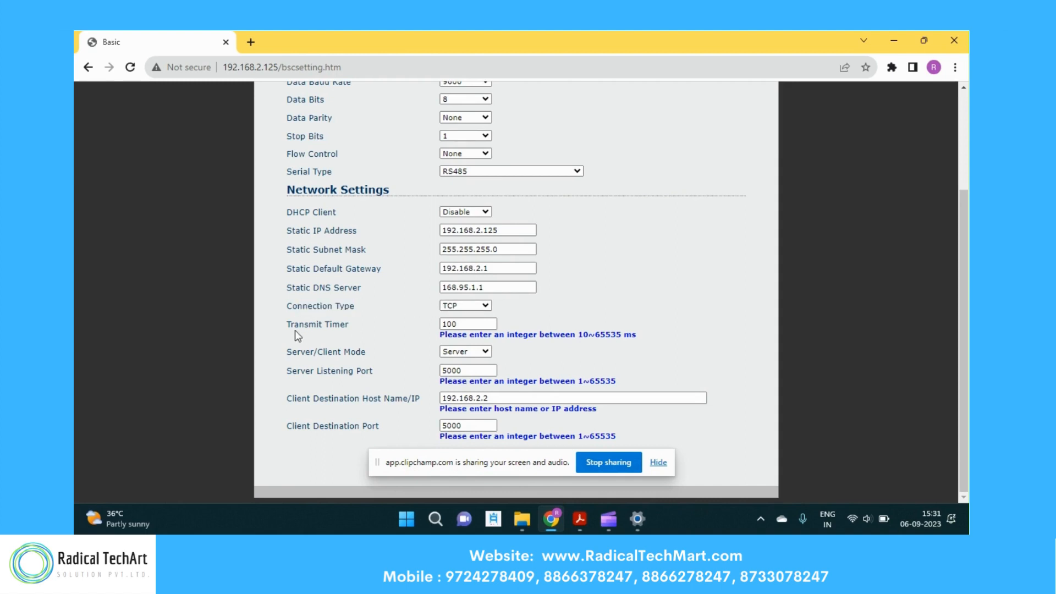
pyautogui.doubleClick(317, 324)
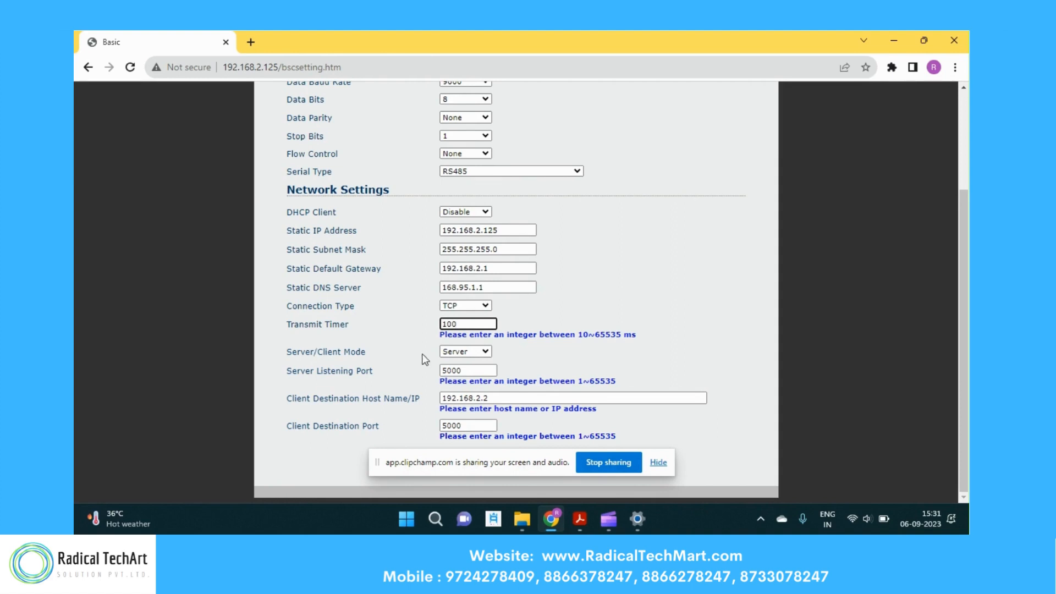
pyautogui.moveTo(389, 375)
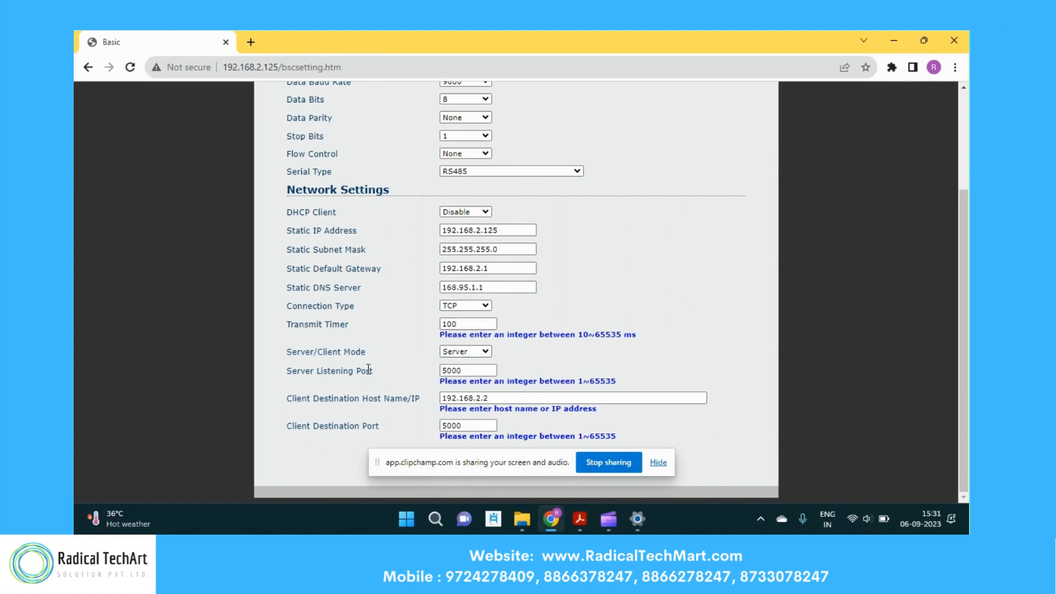
pyautogui.moveTo(288, 399)
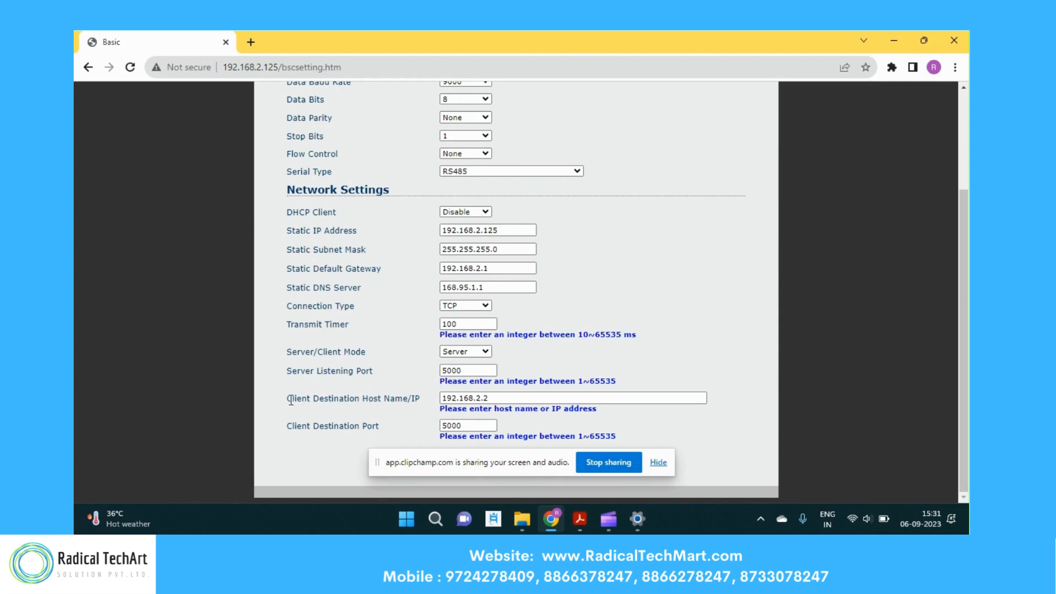
pyautogui.doubleClick(333, 398)
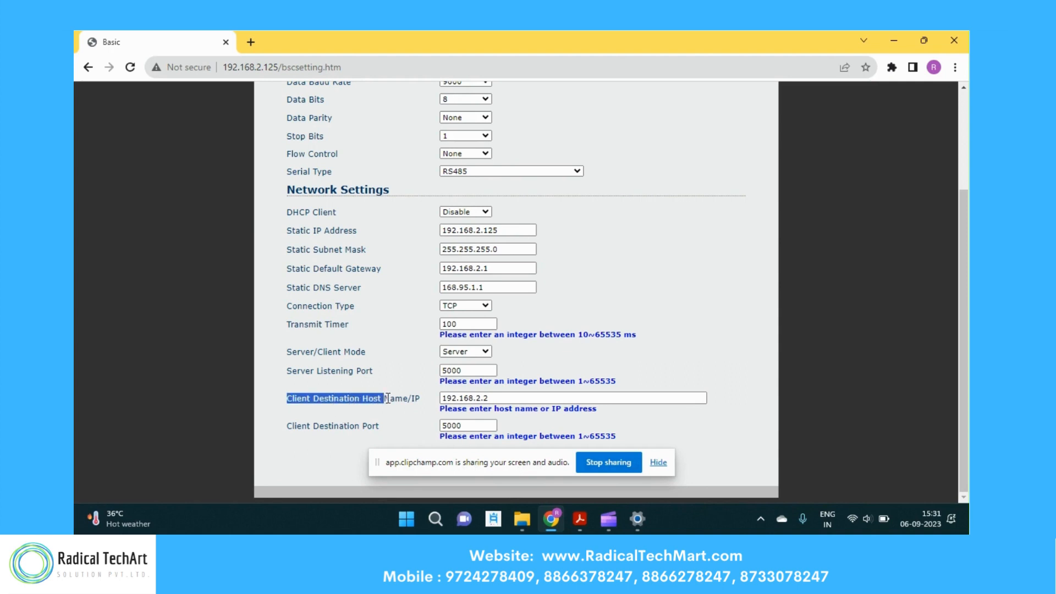
pyautogui.click(467, 425)
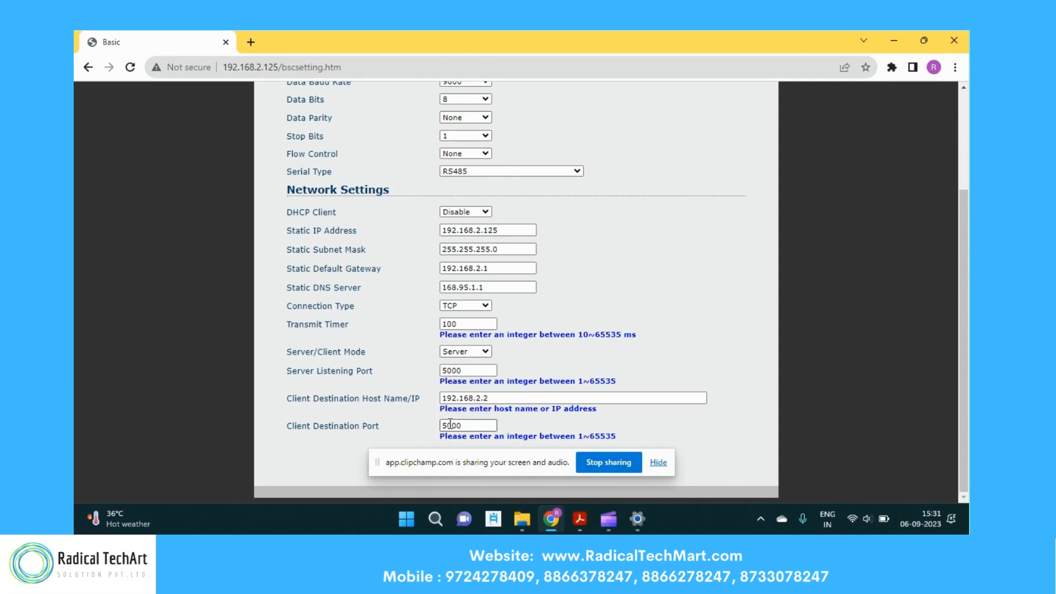
pyautogui.scroll(3)
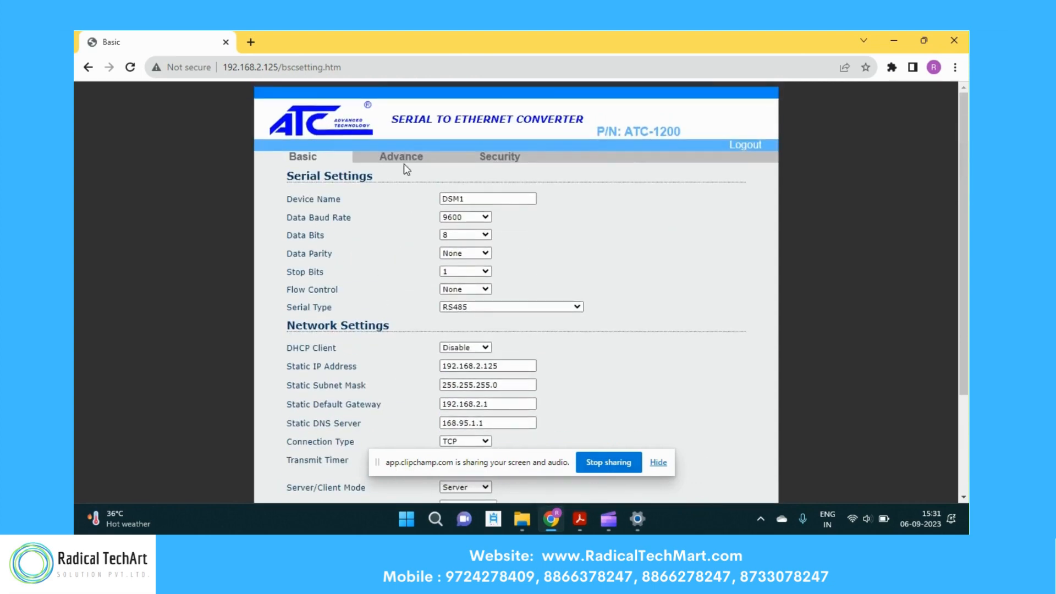
# Review Advance settings: TFTP server 192.168.2.1, file ax.bin, empty e-mail, warnings disabled.
pyautogui.click(401, 156)
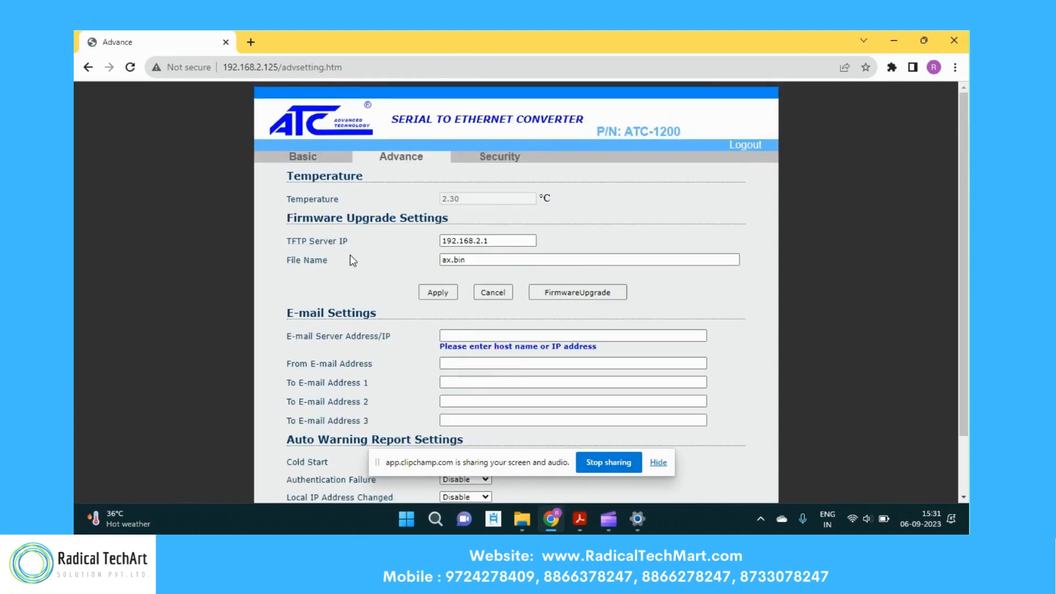
pyautogui.moveTo(289, 244)
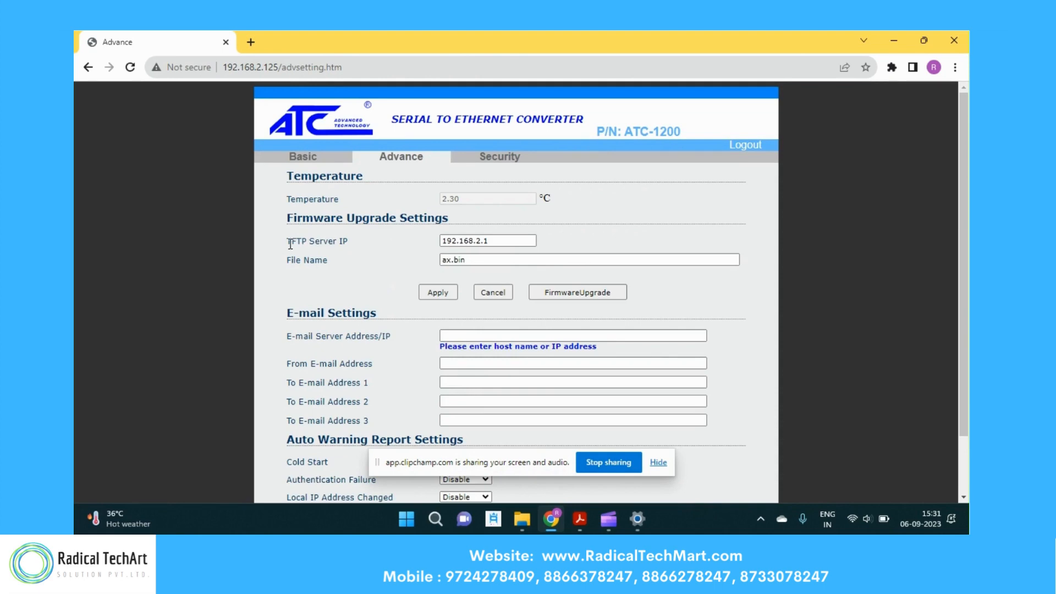
pyautogui.doubleClick(317, 241)
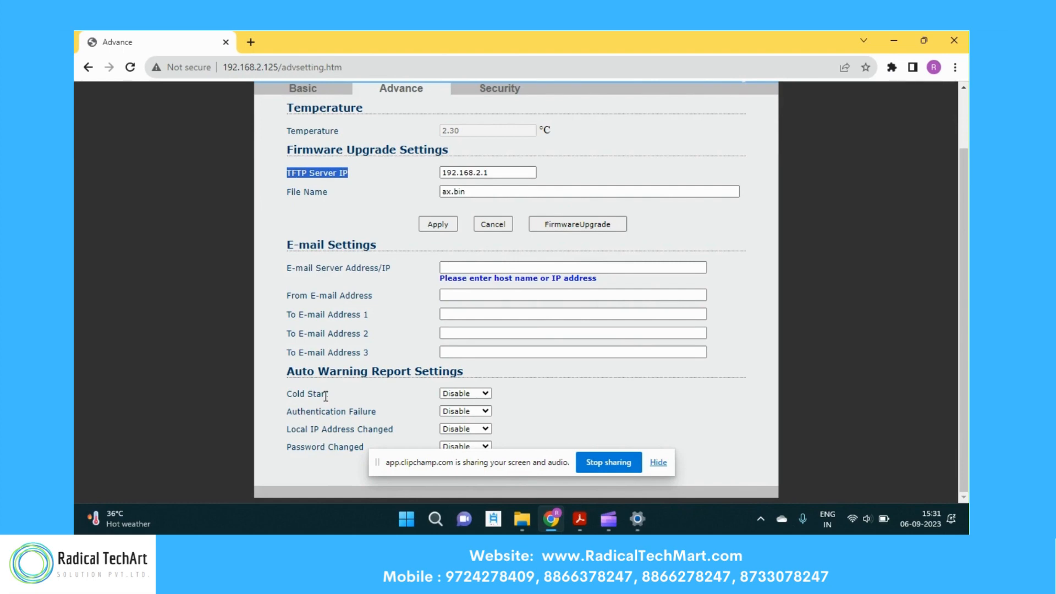
pyautogui.moveTo(330, 297)
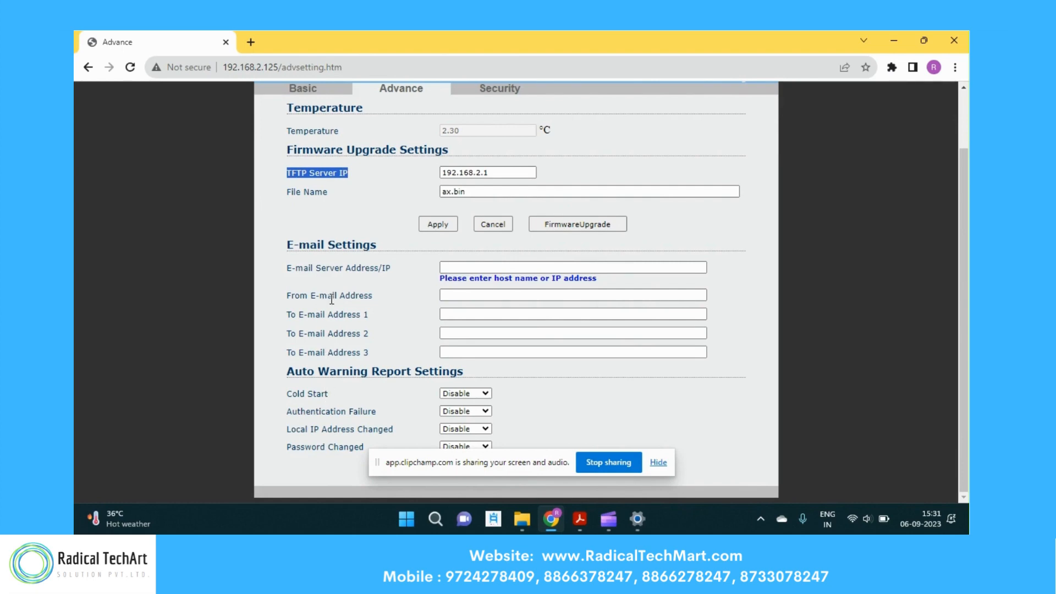
pyautogui.moveTo(328, 392)
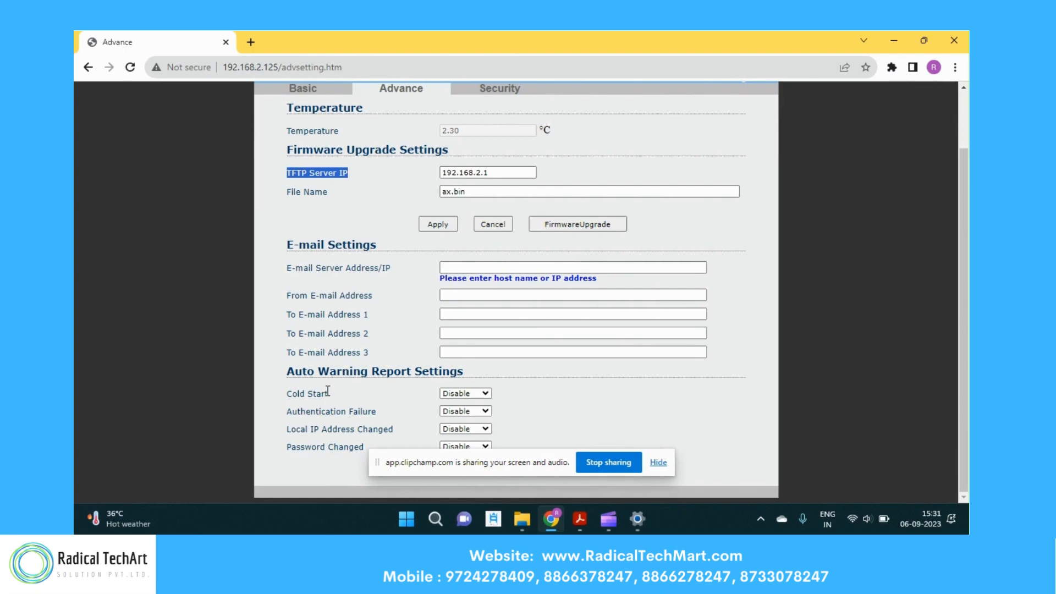
pyautogui.doubleClick(306, 394)
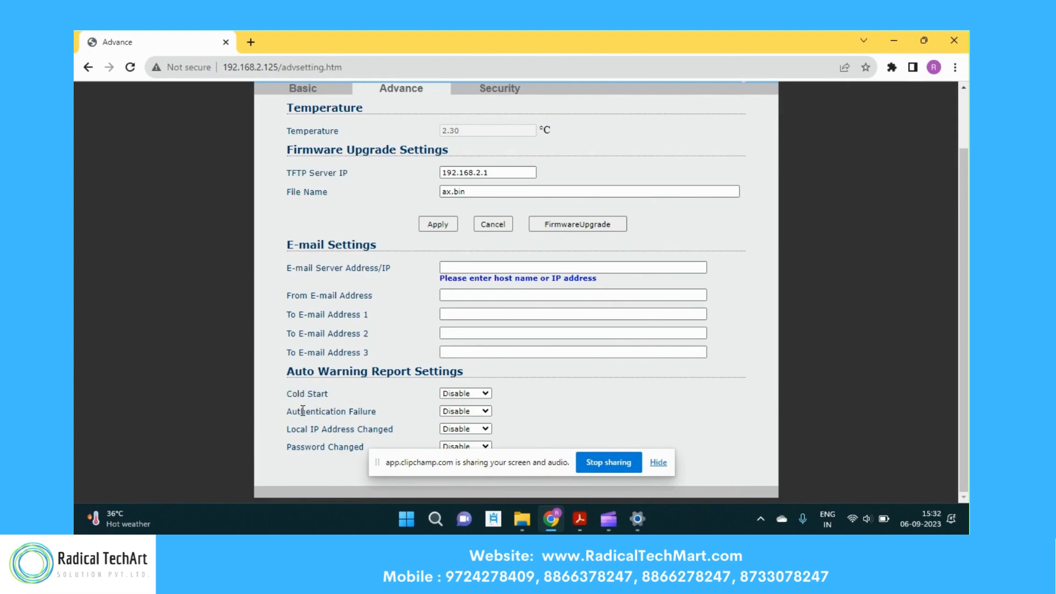
pyautogui.moveTo(324, 445)
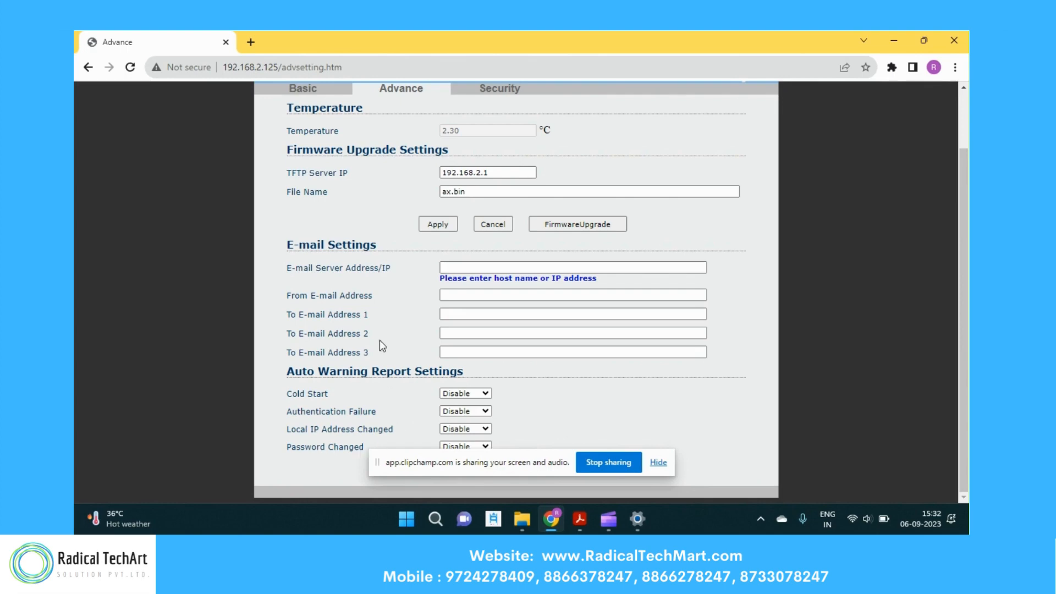
pyautogui.doubleClick(374, 268)
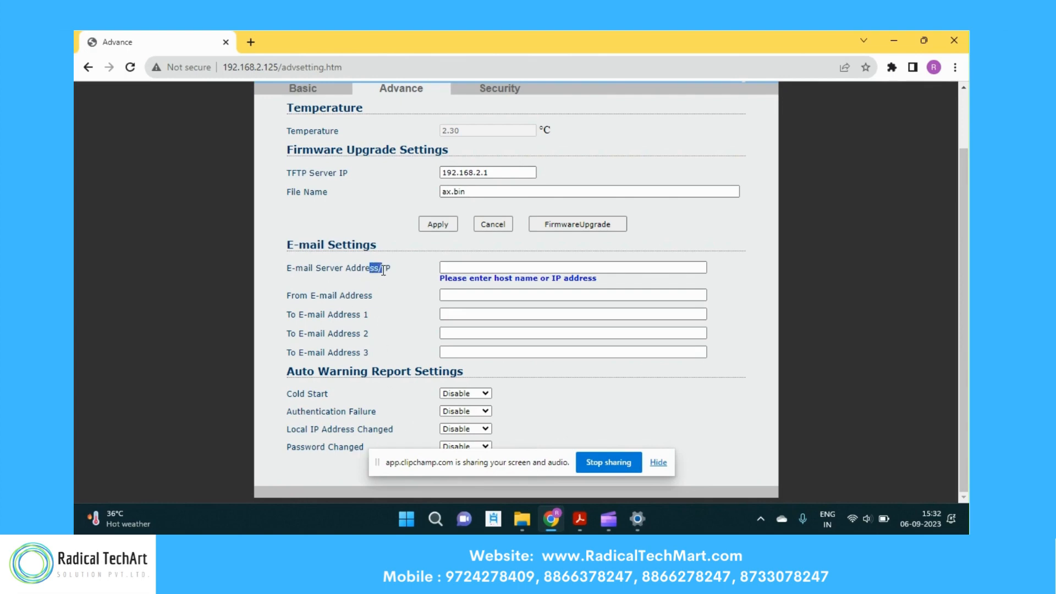
pyautogui.moveTo(312, 298)
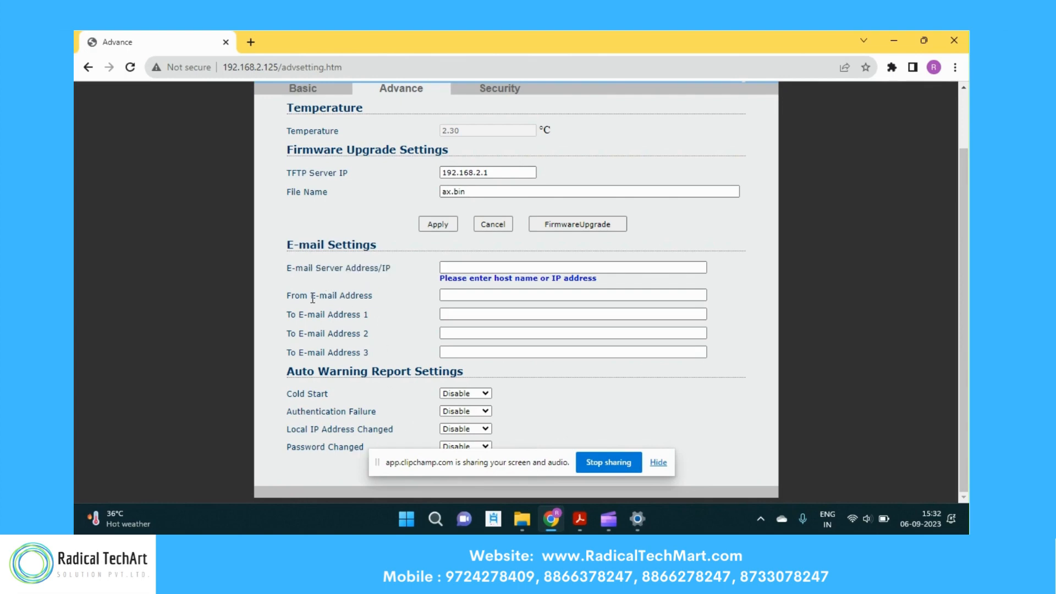
pyautogui.moveTo(291, 316)
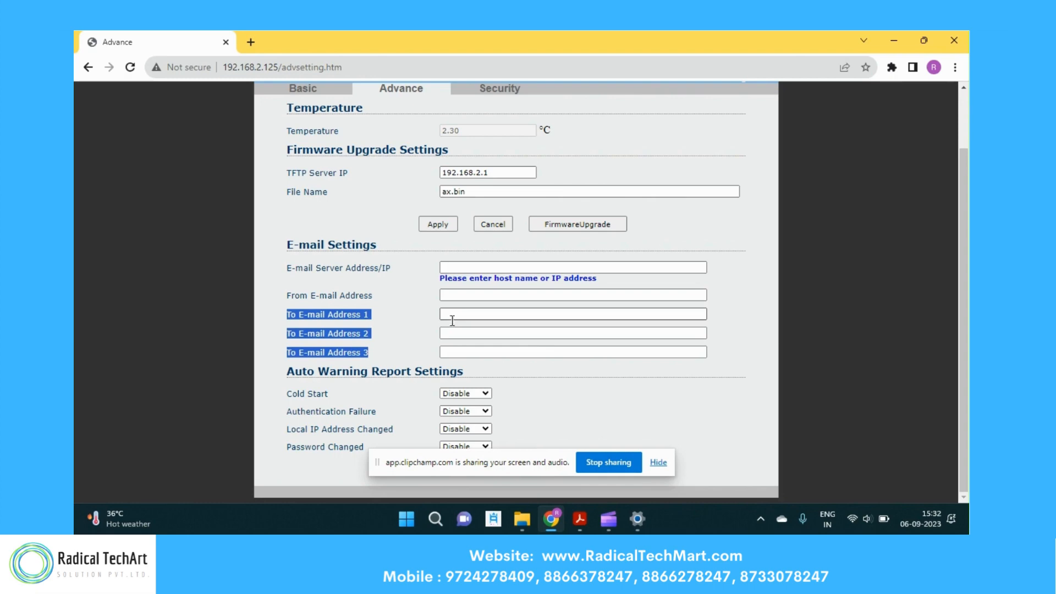
pyautogui.scroll(3)
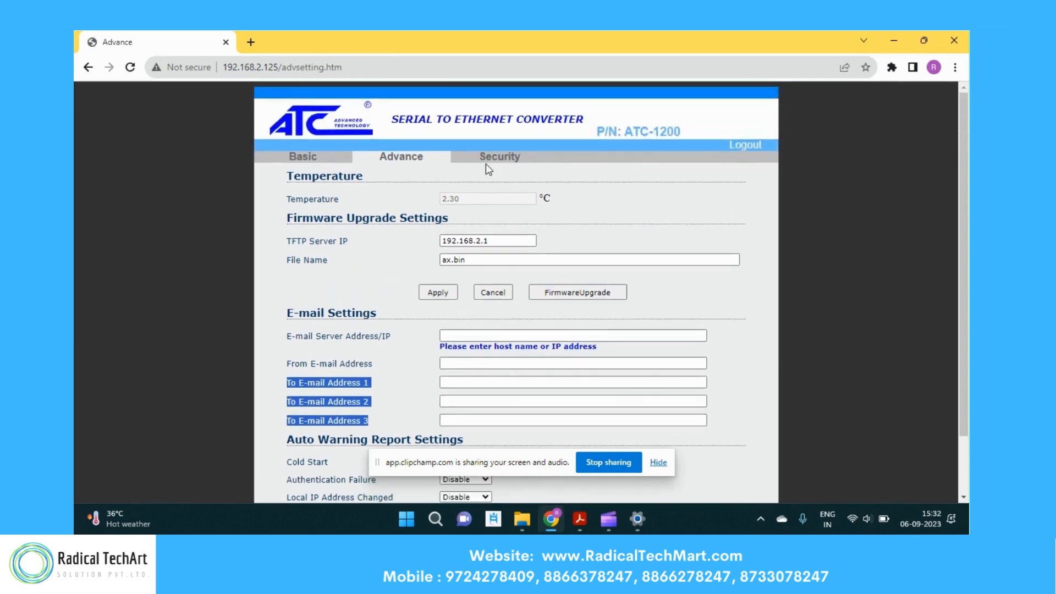
# Review Security settings: empty username/password, accessible IPs 0.0.0.0, control disabled.
pyautogui.click(499, 156)
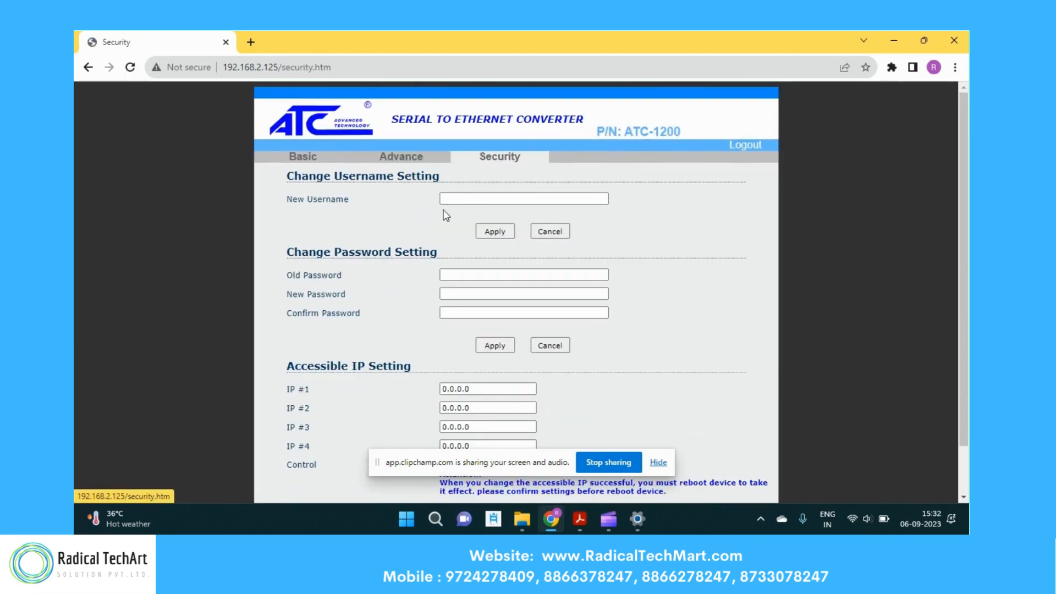
pyautogui.click(523, 198)
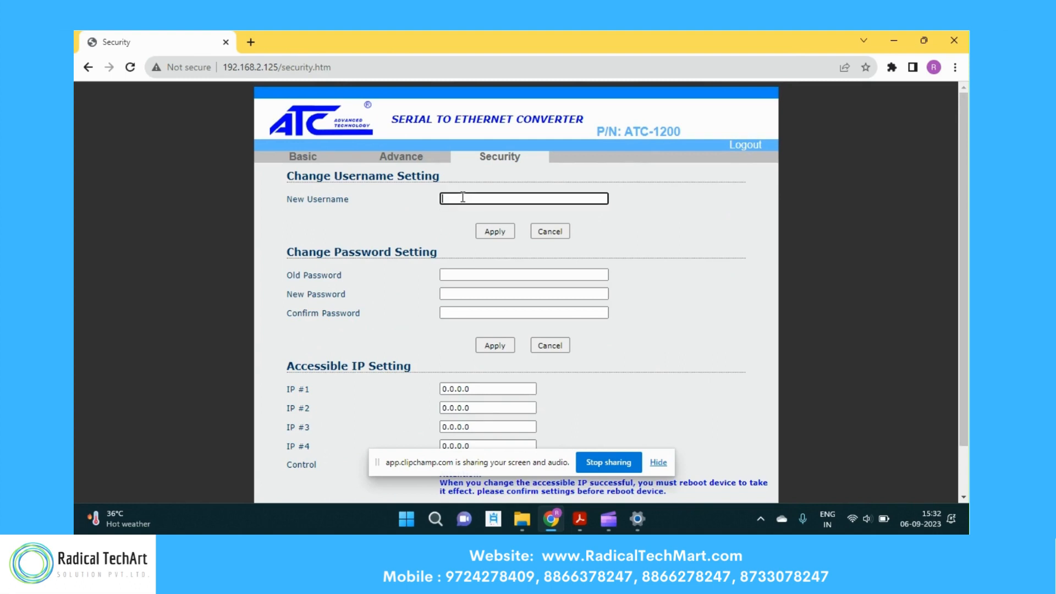
pyautogui.scroll(-3)
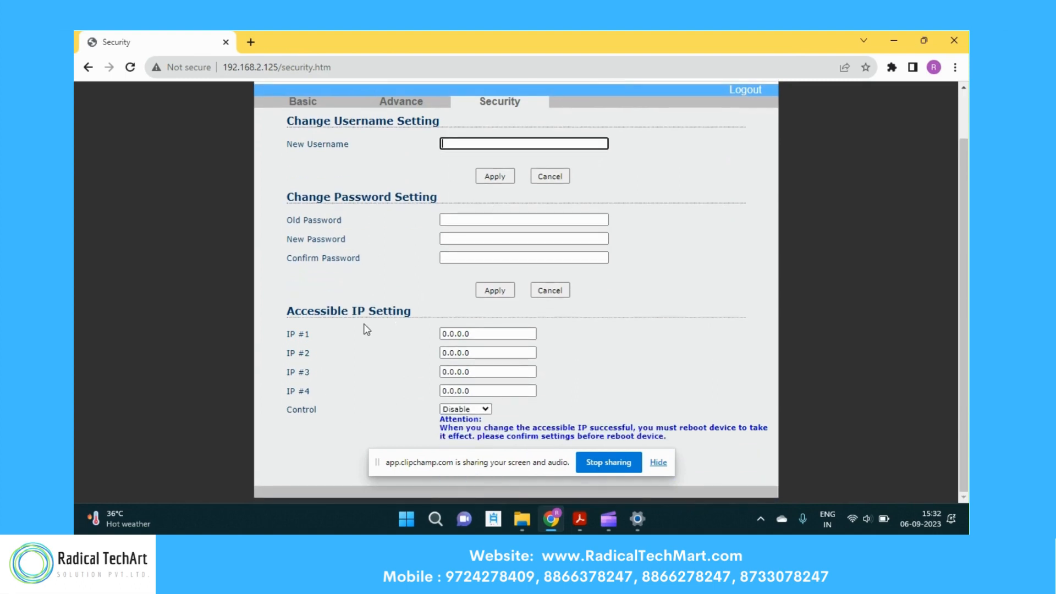
pyautogui.moveTo(469, 369)
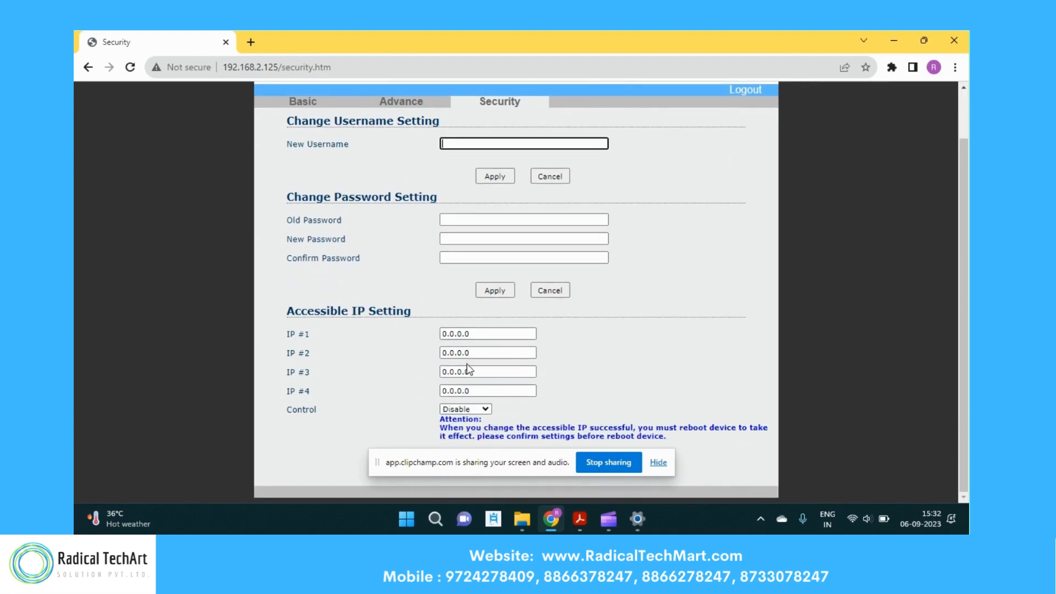
pyautogui.moveTo(444, 322)
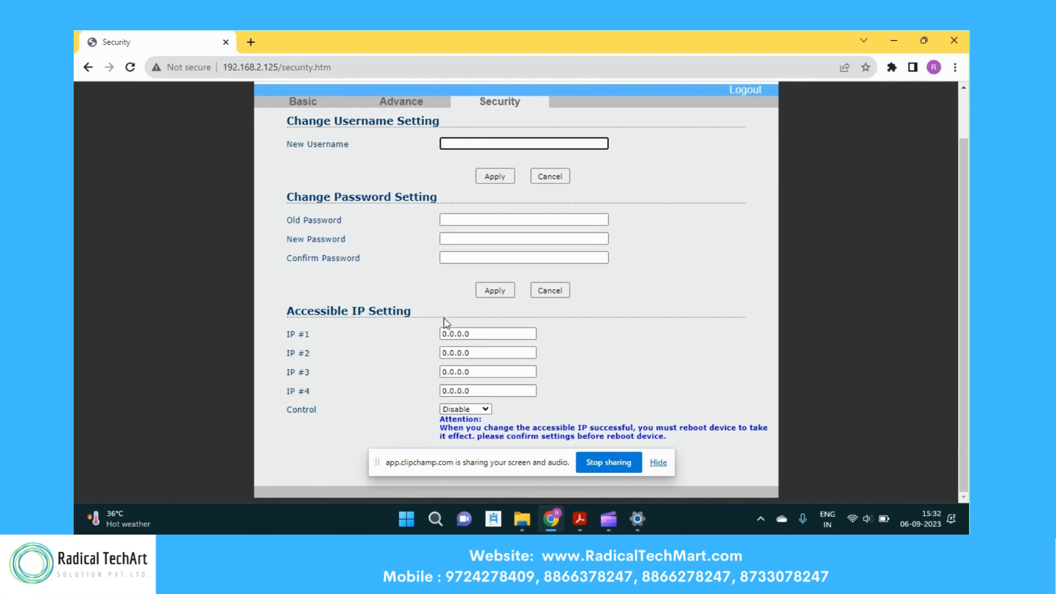
pyautogui.moveTo(516, 486)
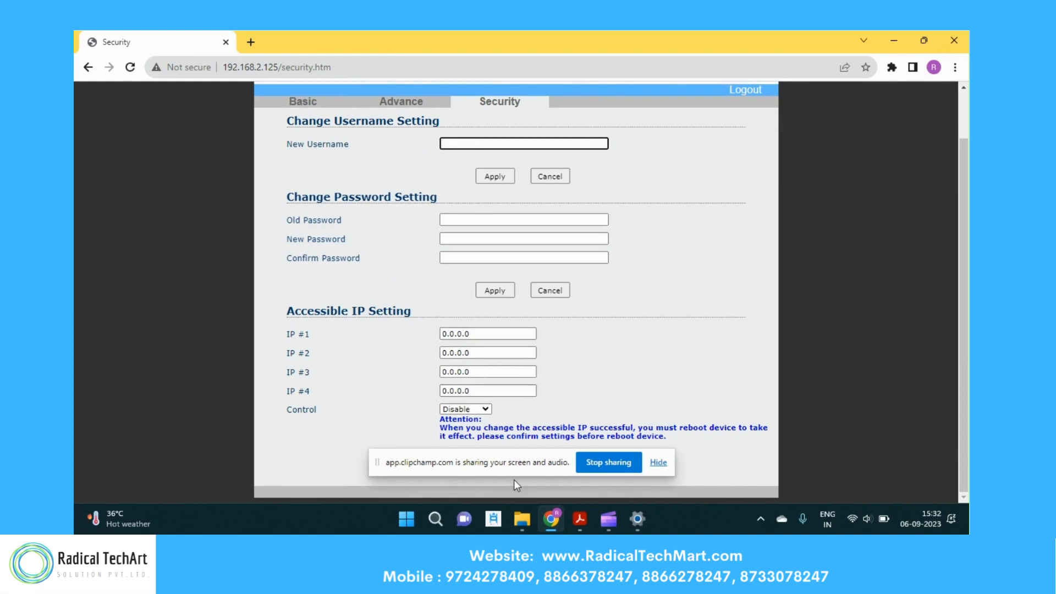
pyautogui.moveTo(506, 466)
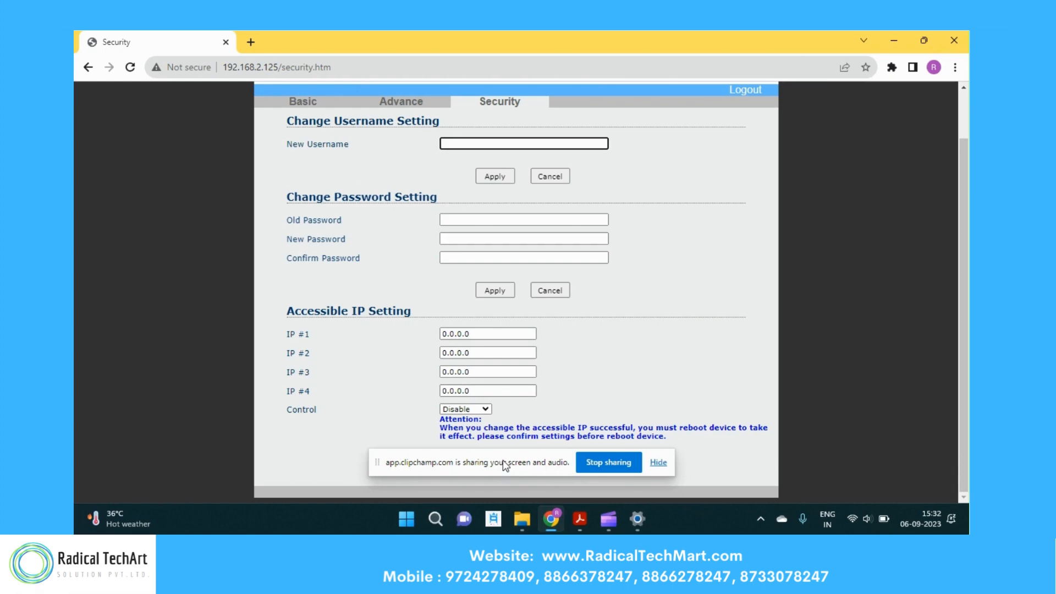
pyautogui.moveTo(564, 378)
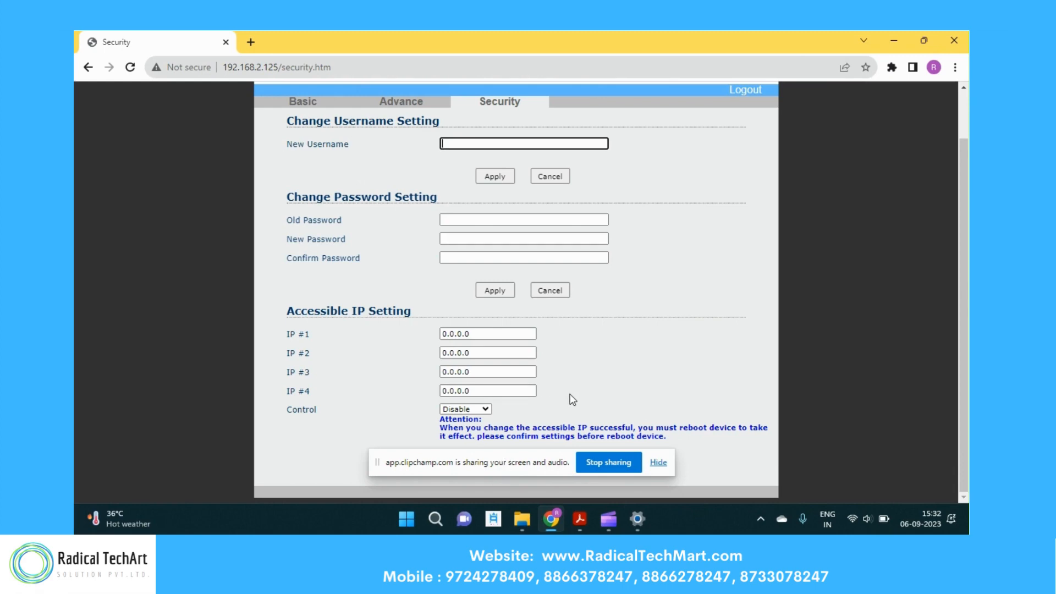
pyautogui.scroll(3)
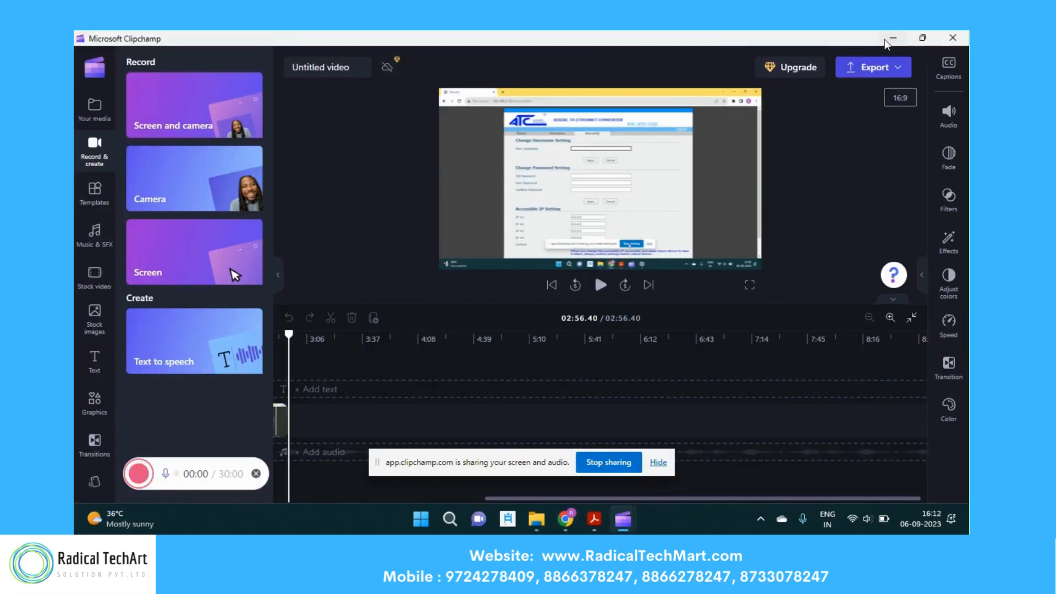
# Hide the video editor and view the szatc.com ATC-1200 Driver & software downloads.
pyautogui.click(894, 38)
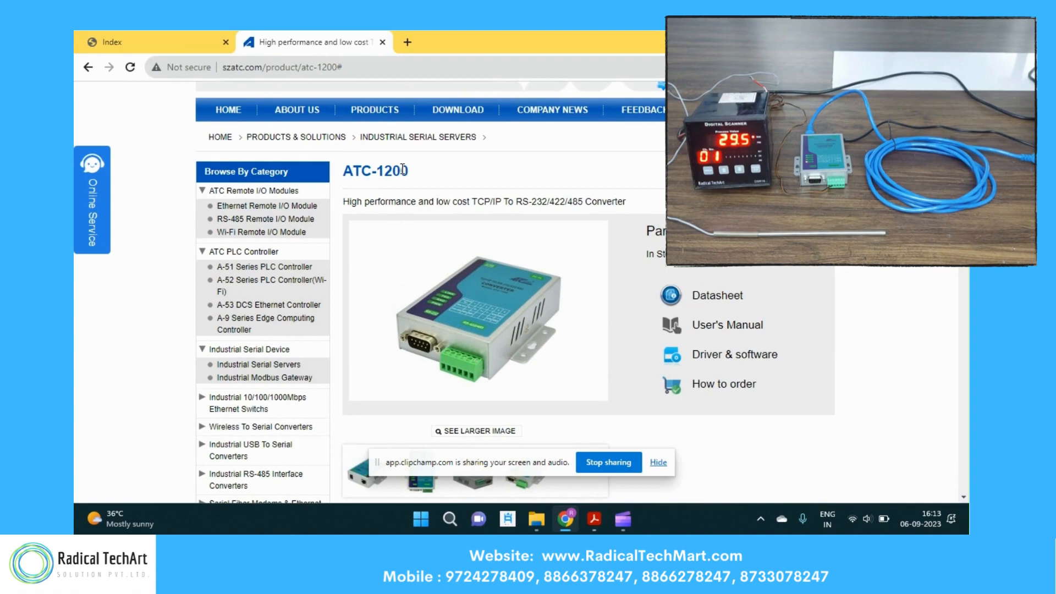
pyautogui.doubleClick(375, 171)
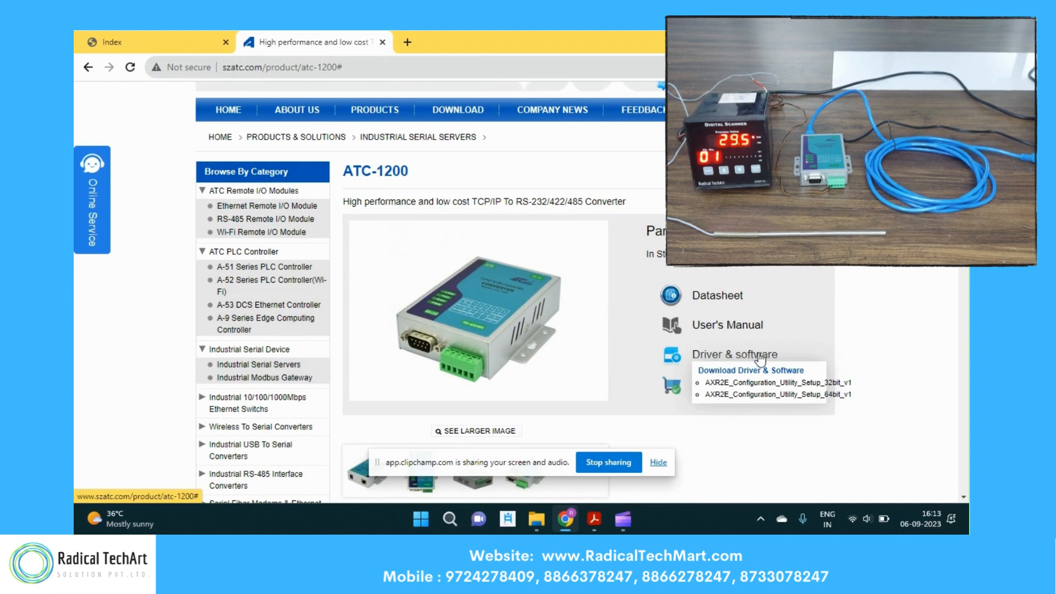
pyautogui.moveTo(811, 383)
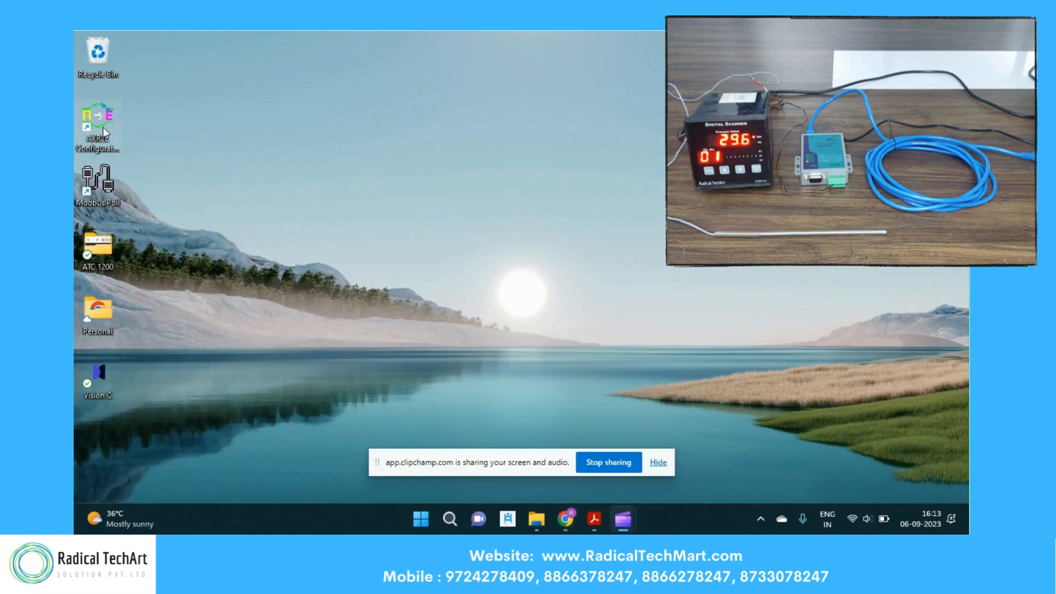
# Launch the AXR2E utility on network interface 192.168.2.200.
pyautogui.doubleClick(98, 121)
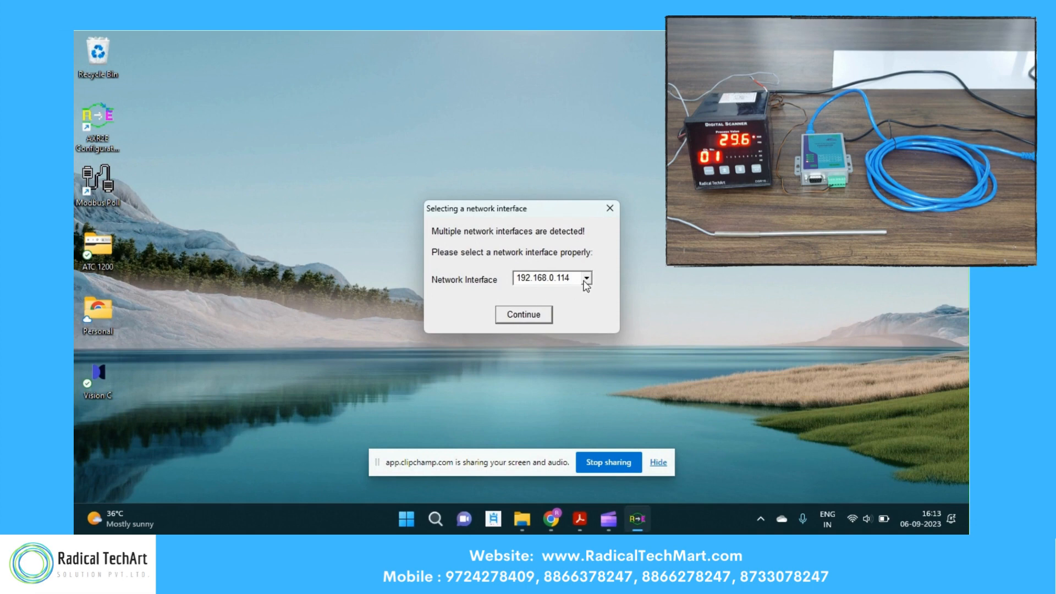
pyautogui.click(588, 279)
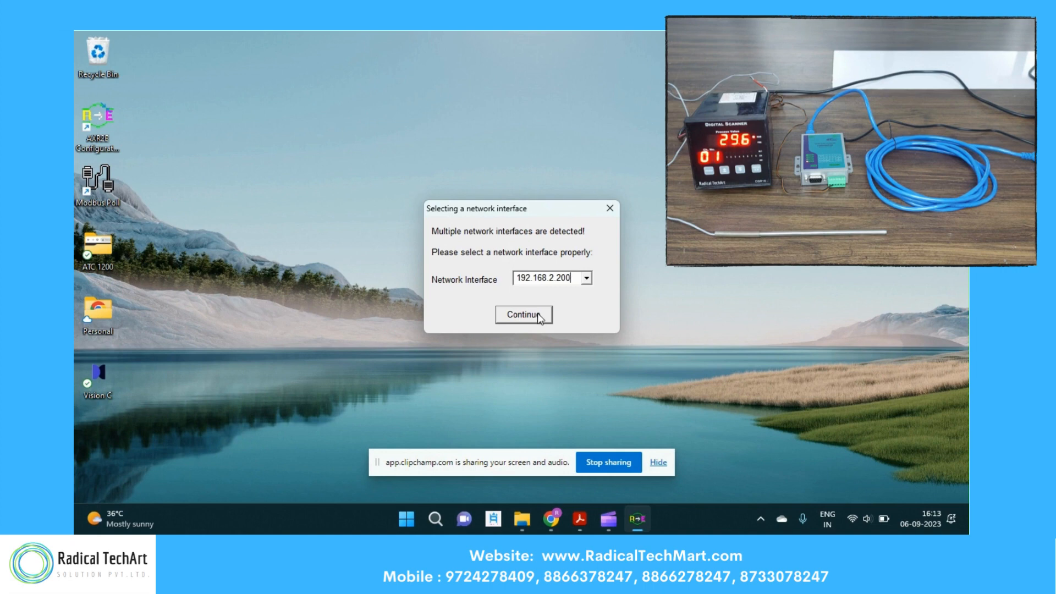
pyautogui.click(524, 314)
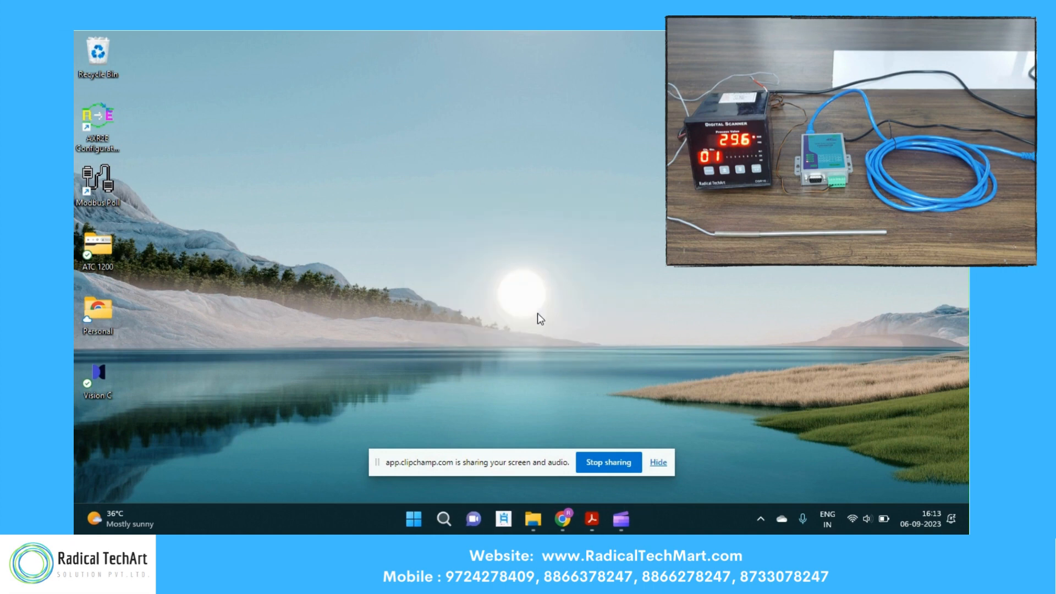
pyautogui.moveTo(519, 335)
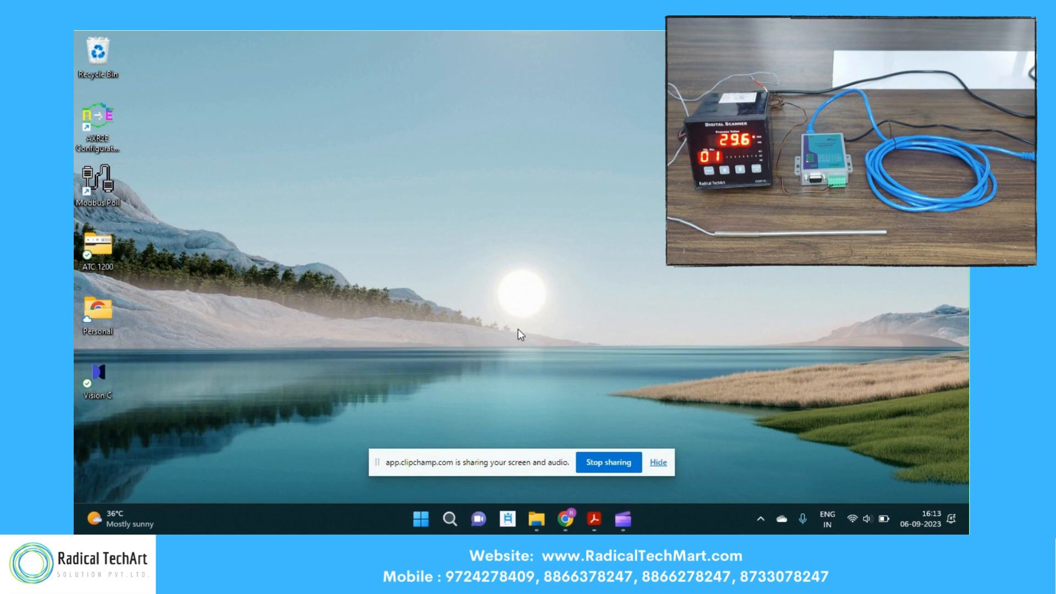
pyautogui.moveTo(399, 279)
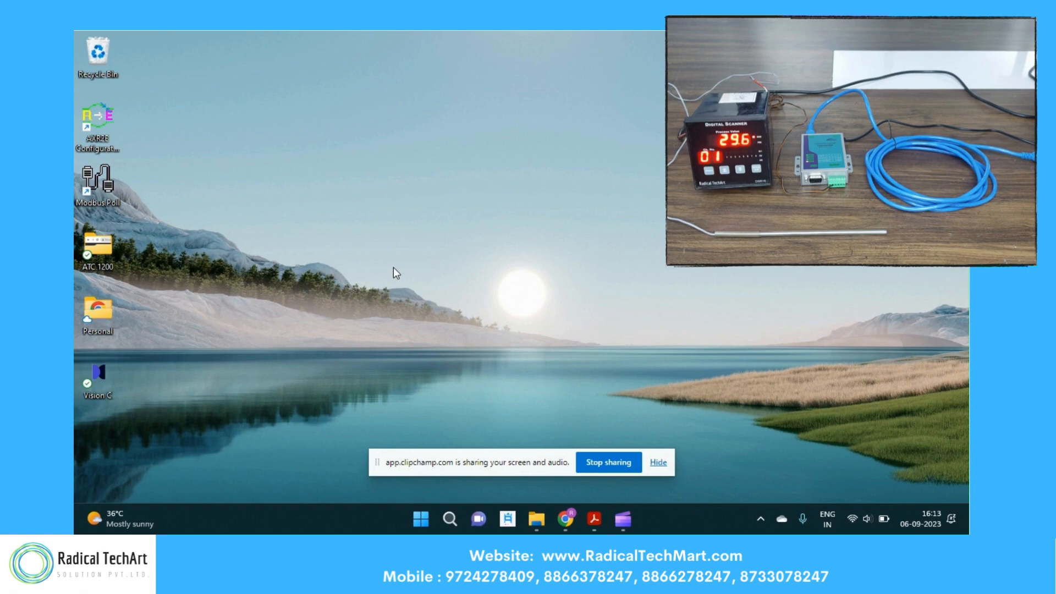
pyautogui.moveTo(555, 519)
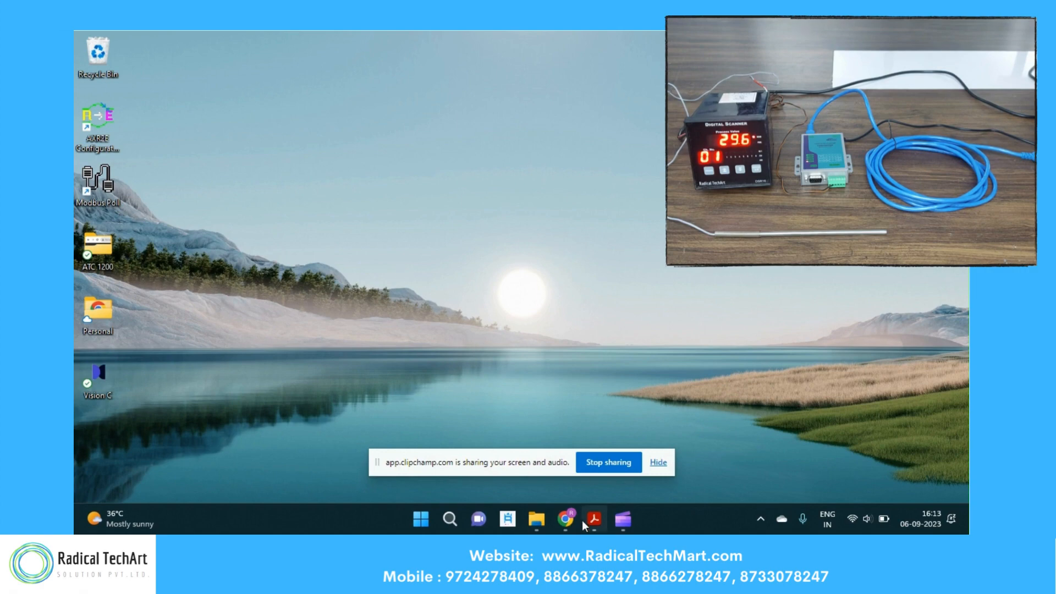
pyautogui.doubleClick(99, 114)
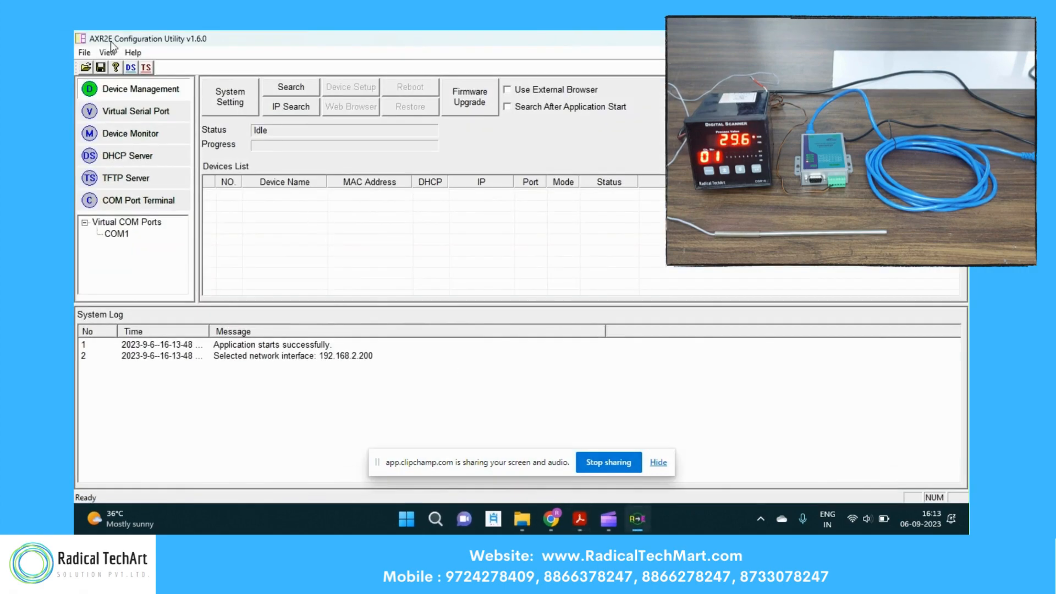
pyautogui.moveTo(254, 113)
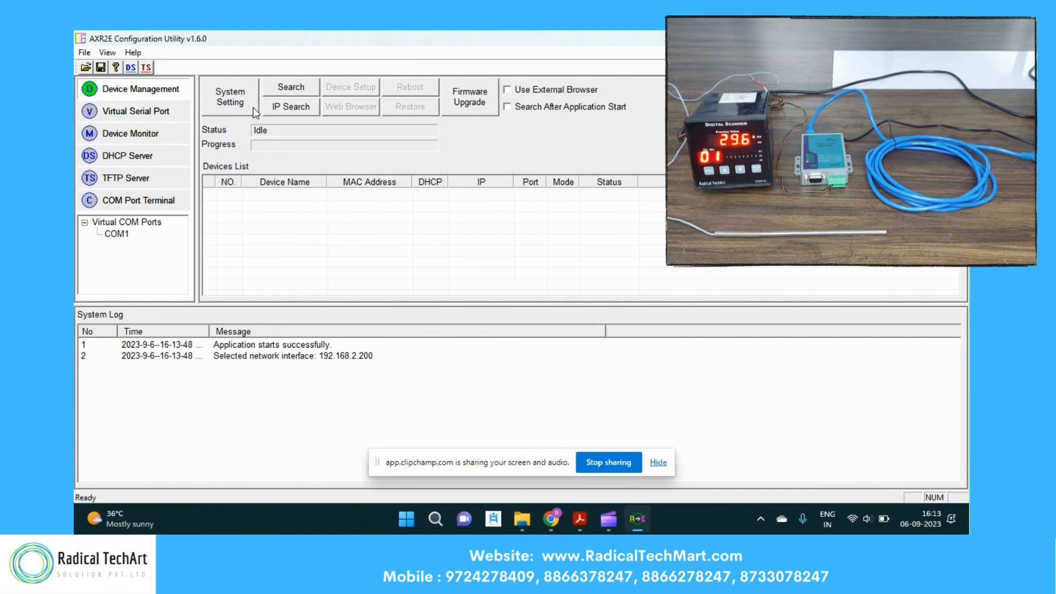
# Broadcast-search the network to find DSM1 at 192.168.2.125, port 5000.
pyautogui.click(289, 87)
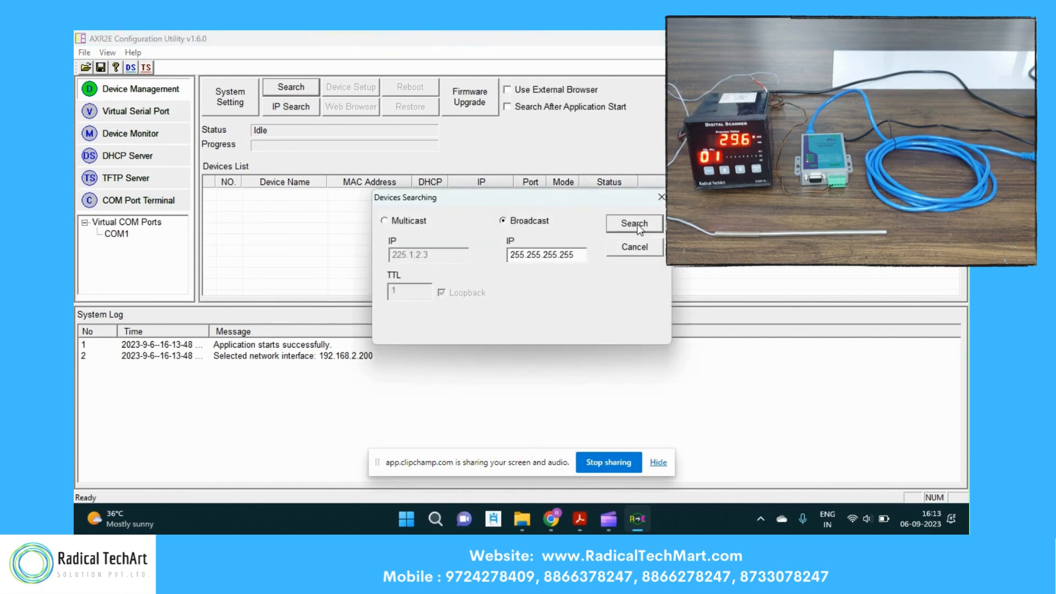
pyautogui.click(633, 224)
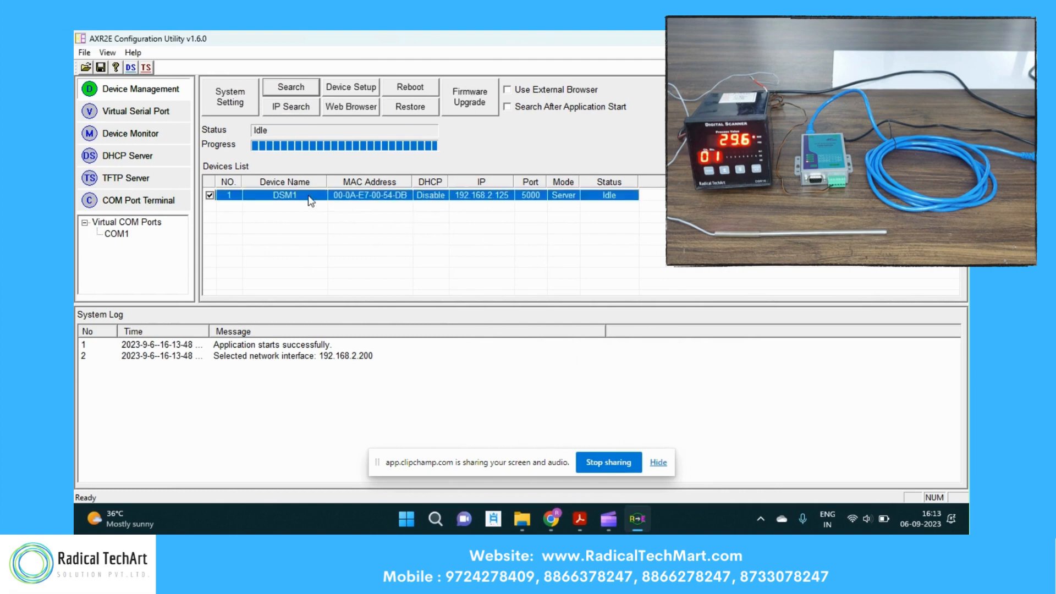
pyautogui.moveTo(155, 114)
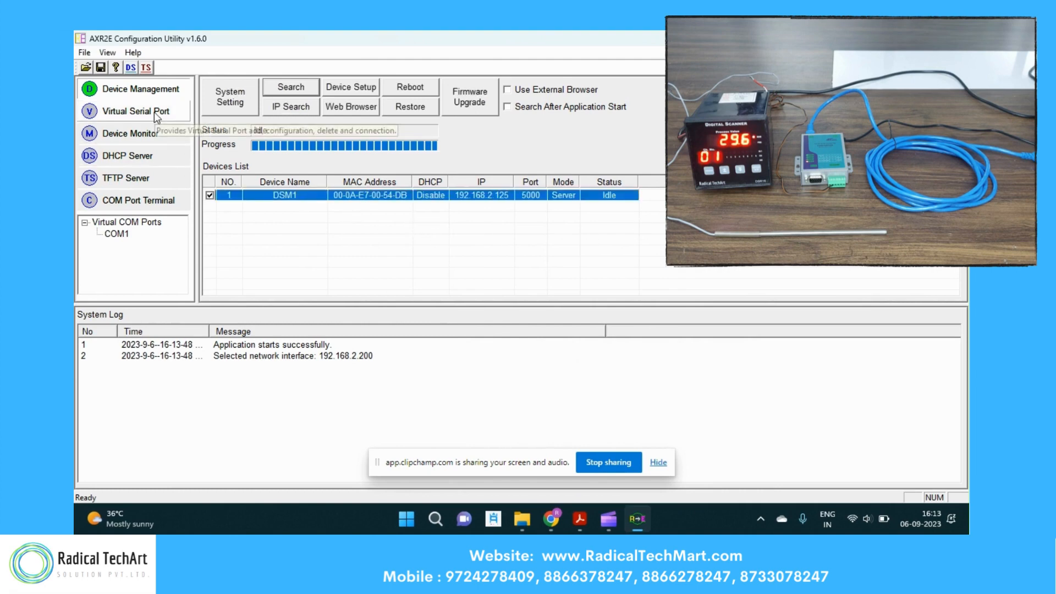
pyautogui.click(133, 111)
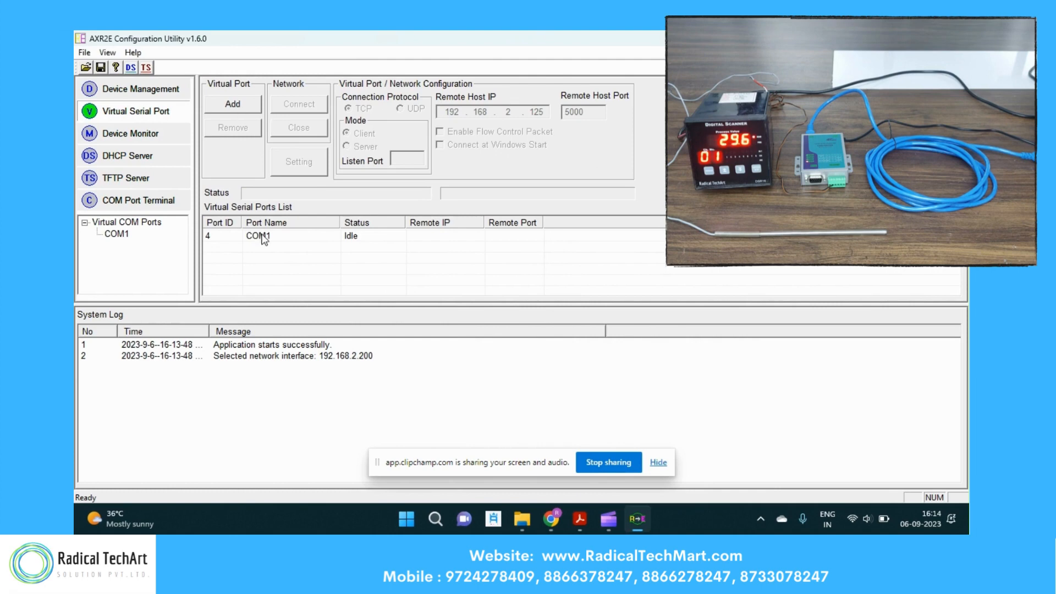
# Configure COM1 as a TCP client to 192.168.2.125 port 5000 and save.
pyautogui.click(256, 236)
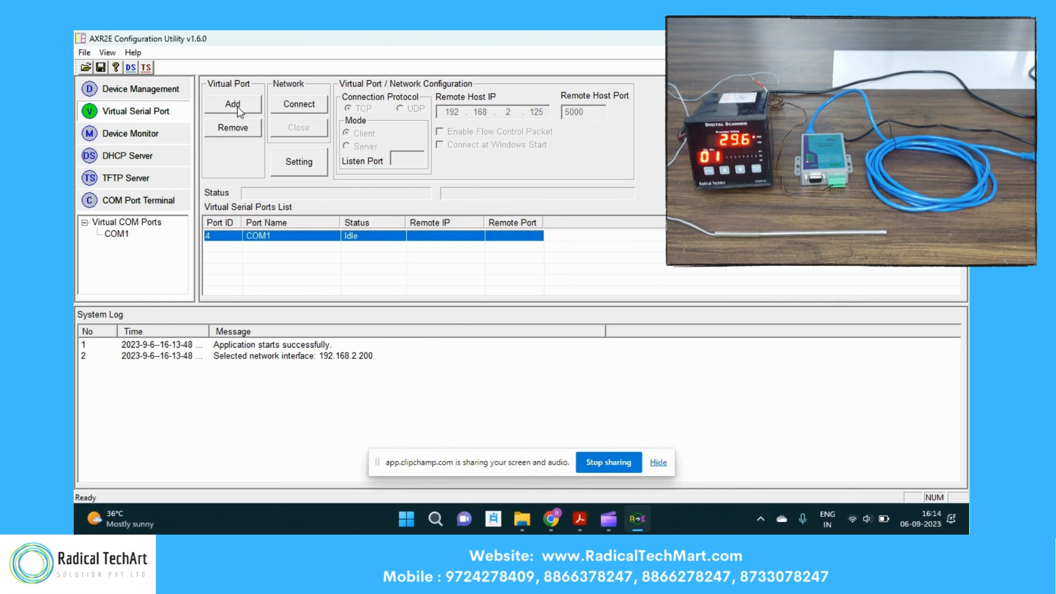
pyautogui.click(232, 104)
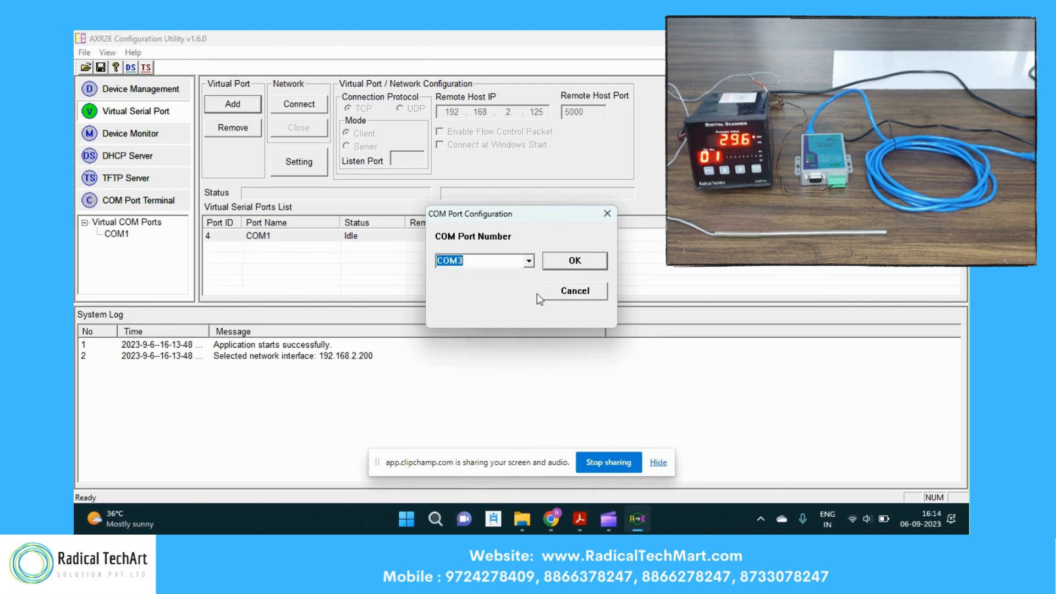
pyautogui.click(574, 260)
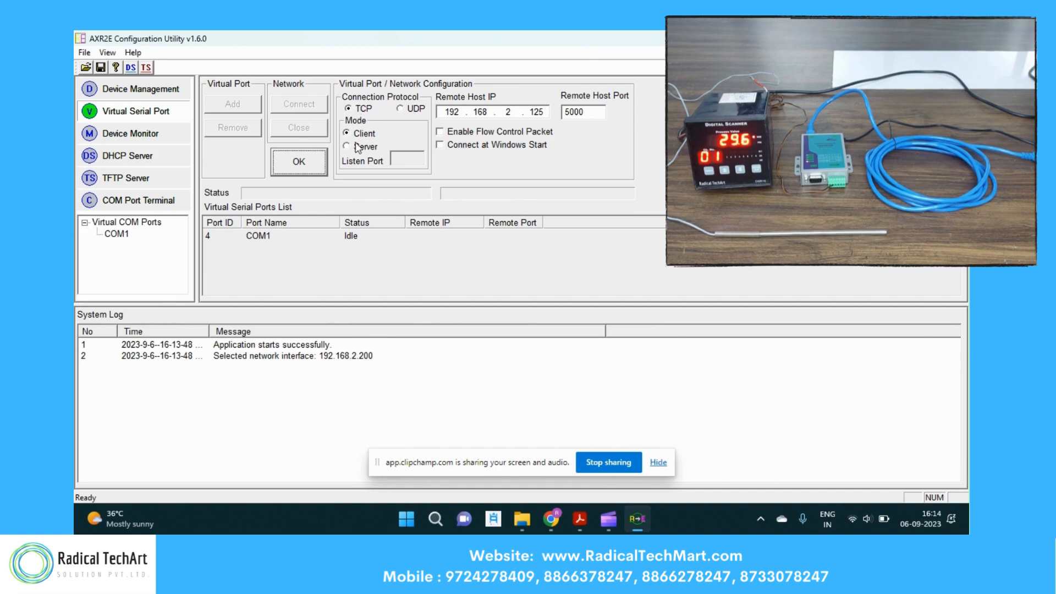
pyautogui.moveTo(531, 118)
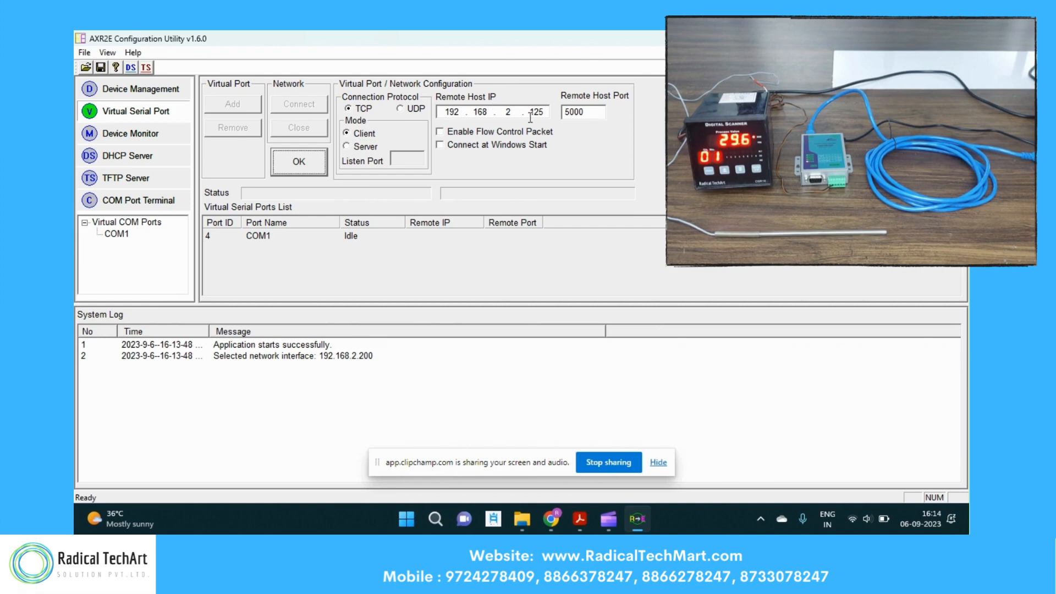
pyautogui.moveTo(396, 166)
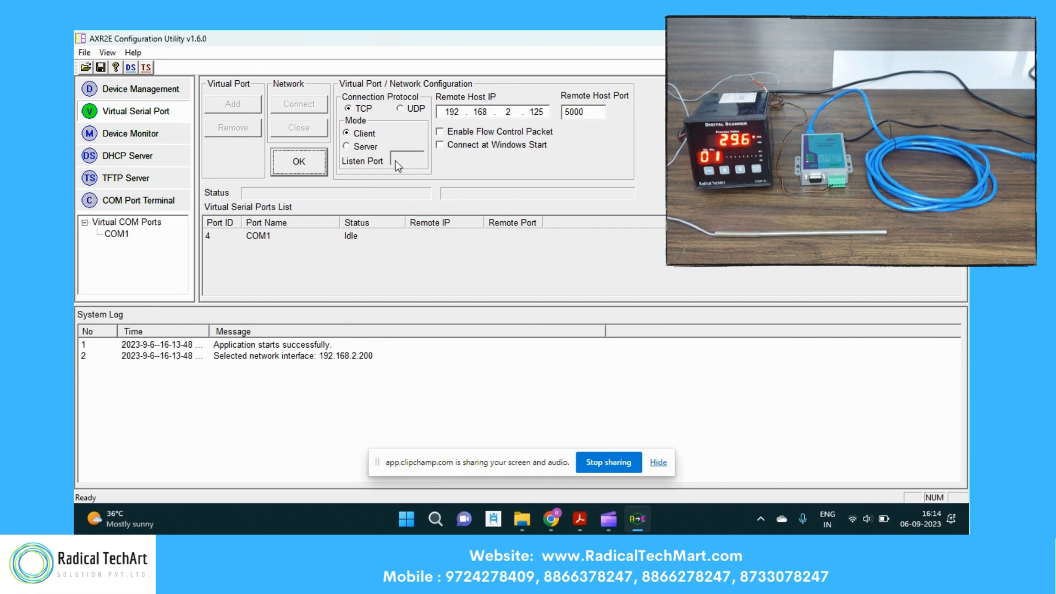
pyautogui.click(298, 162)
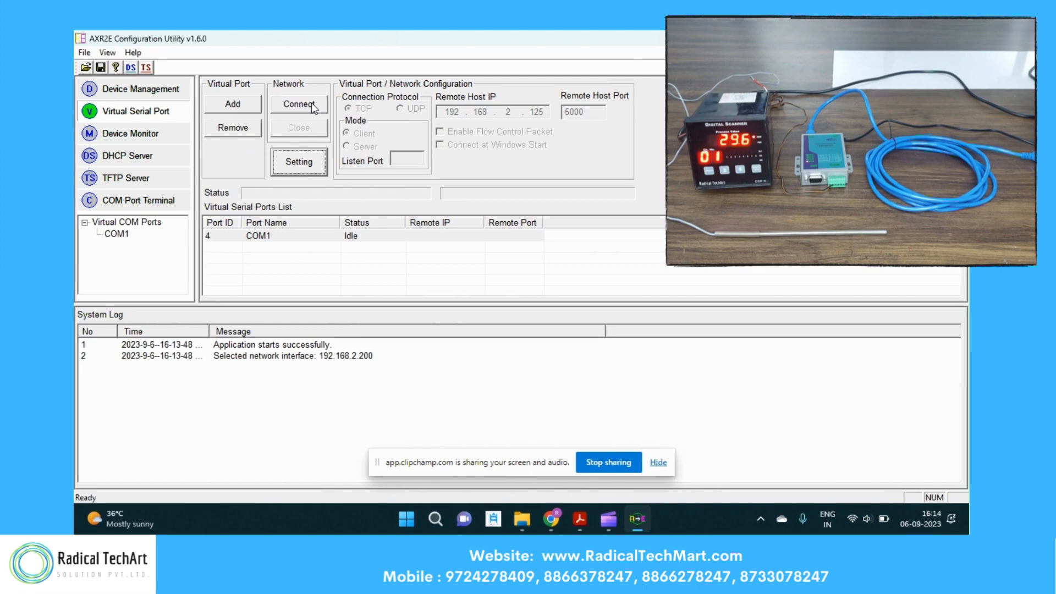
# Connect COM1 and select DSM1 in the device monitor.
pyautogui.click(130, 133)
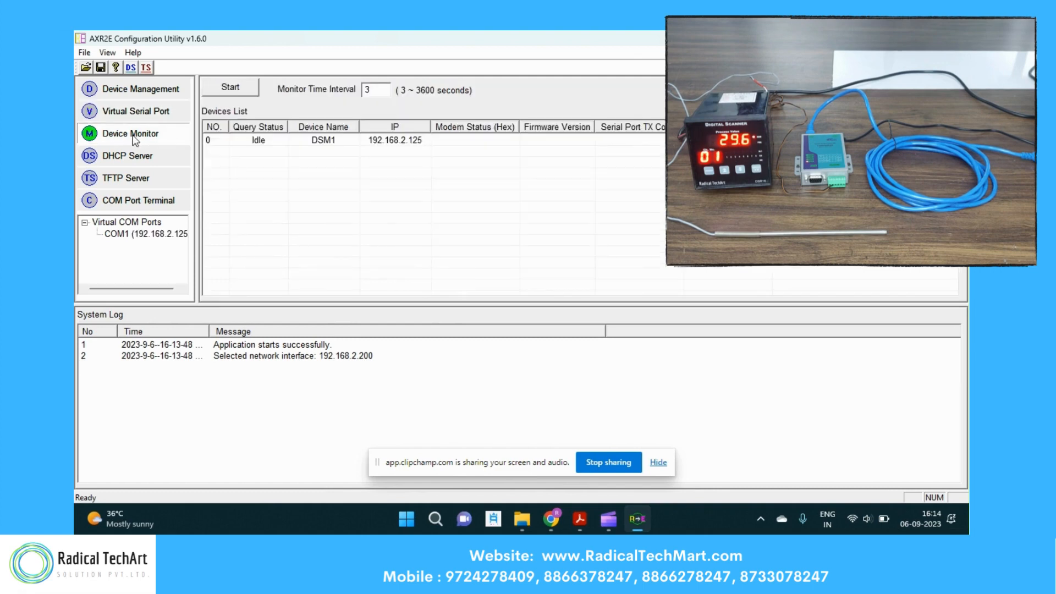
pyautogui.moveTo(307, 147)
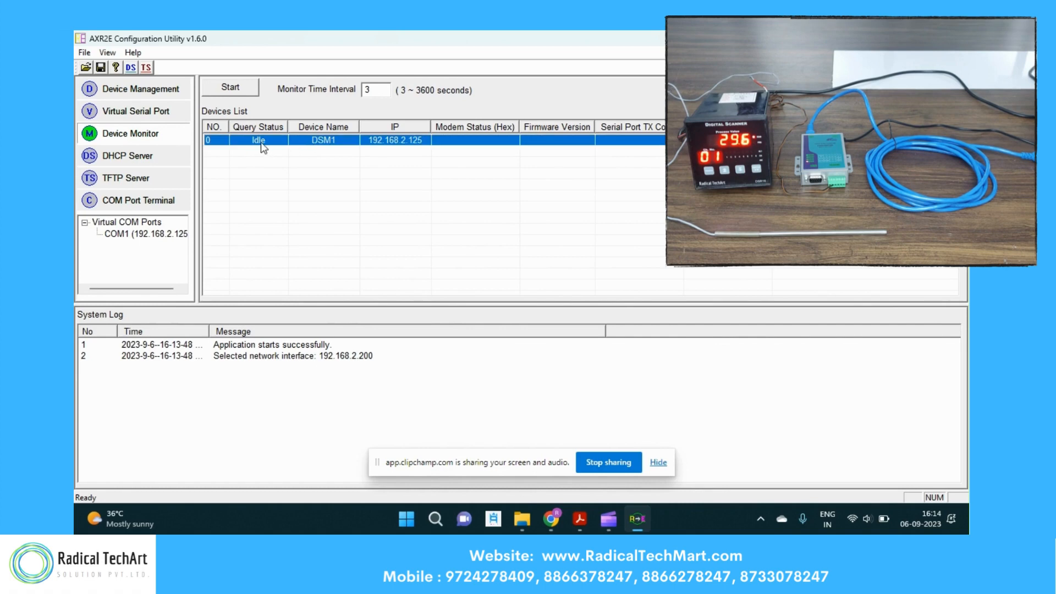
pyautogui.click(230, 87)
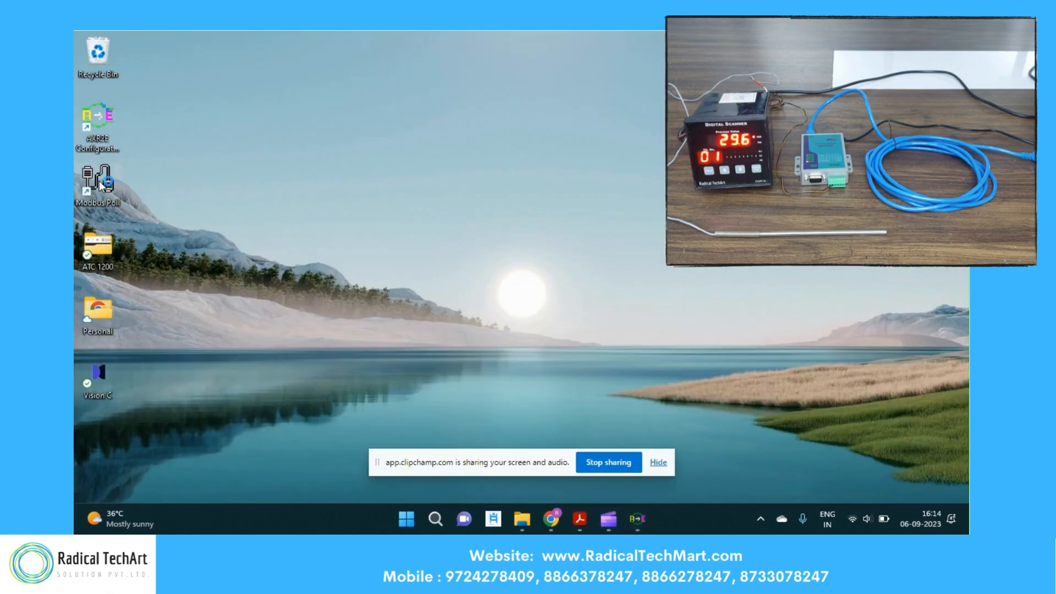
# Launch Modbus Poll and connect via ASIX Virtual Serial Port COM1 at 9600 baud.
pyautogui.doubleClick(97, 183)
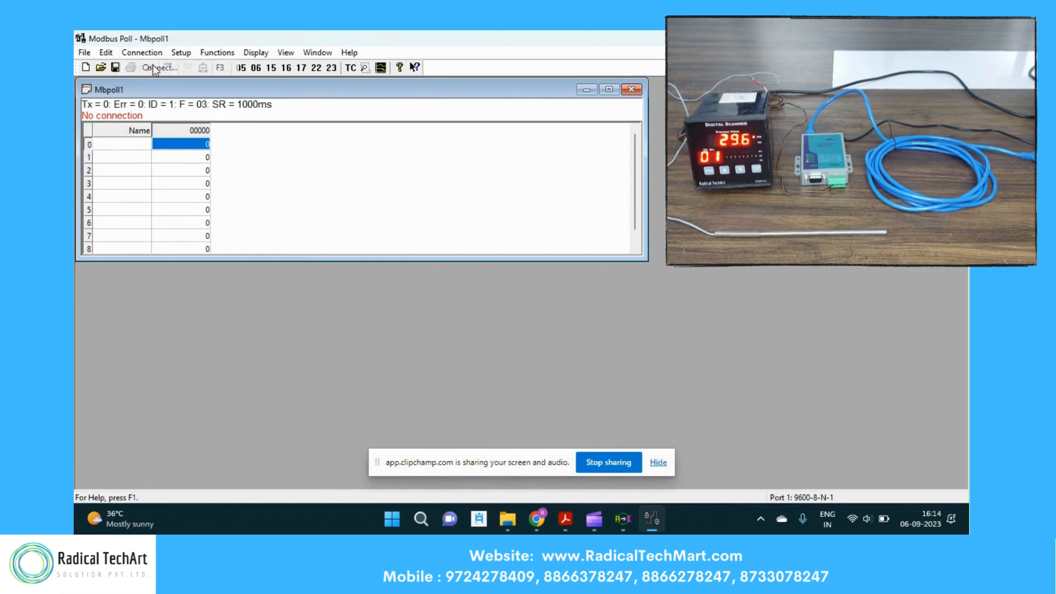
pyautogui.click(158, 67)
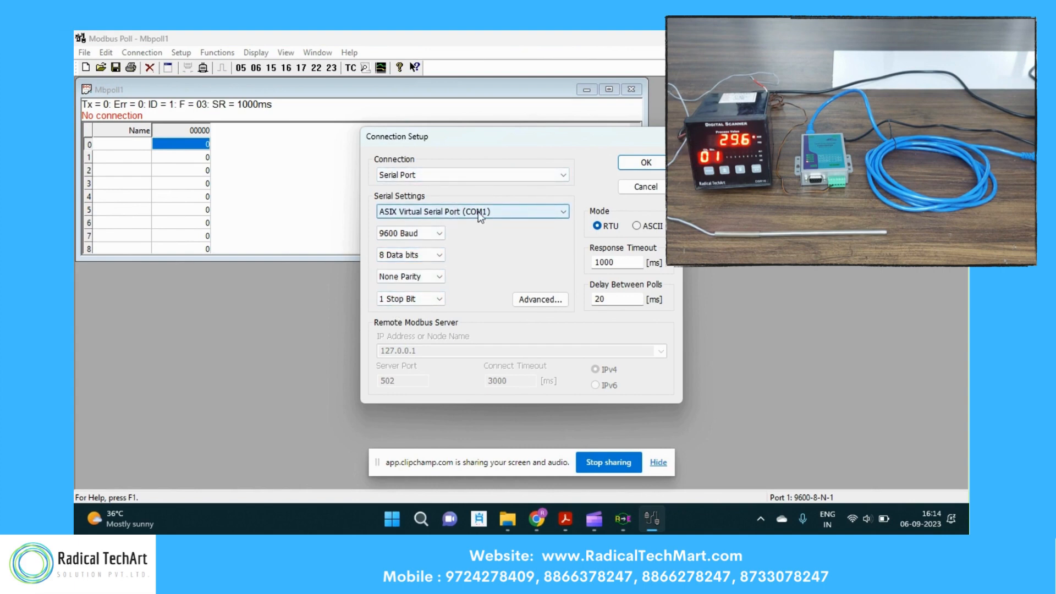
pyautogui.click(644, 164)
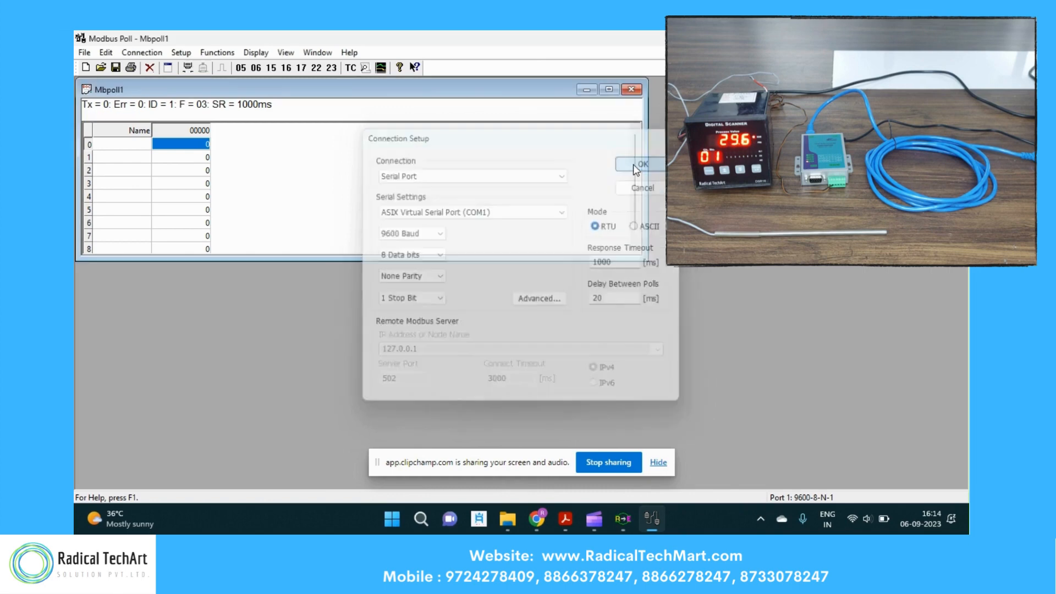
# Watch Modbus Poll read holding registers 0–7, with register 0 showing 297.
pyautogui.click(640, 165)
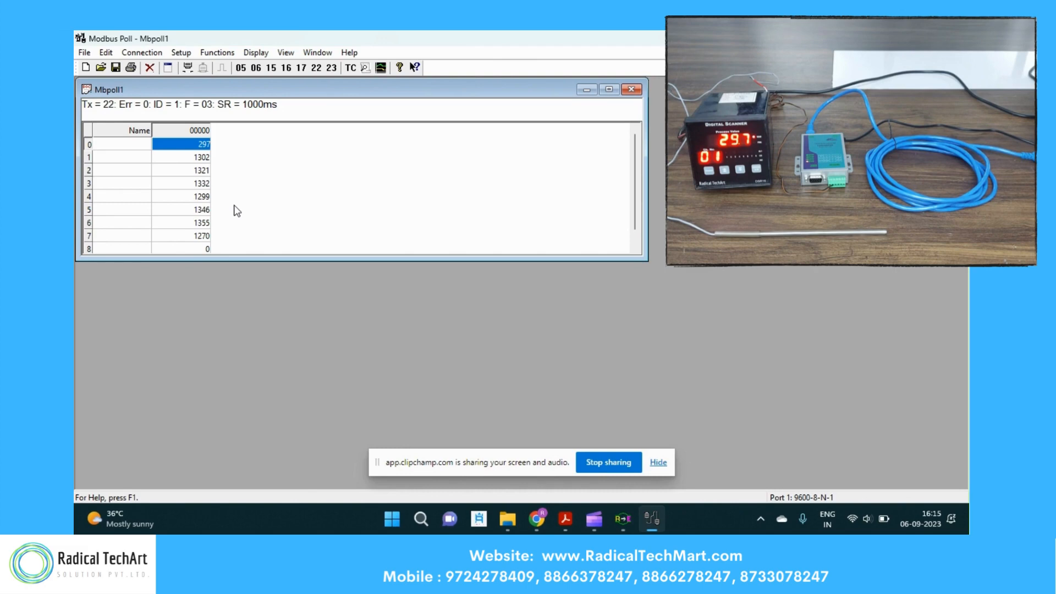
pyautogui.moveTo(75, 283)
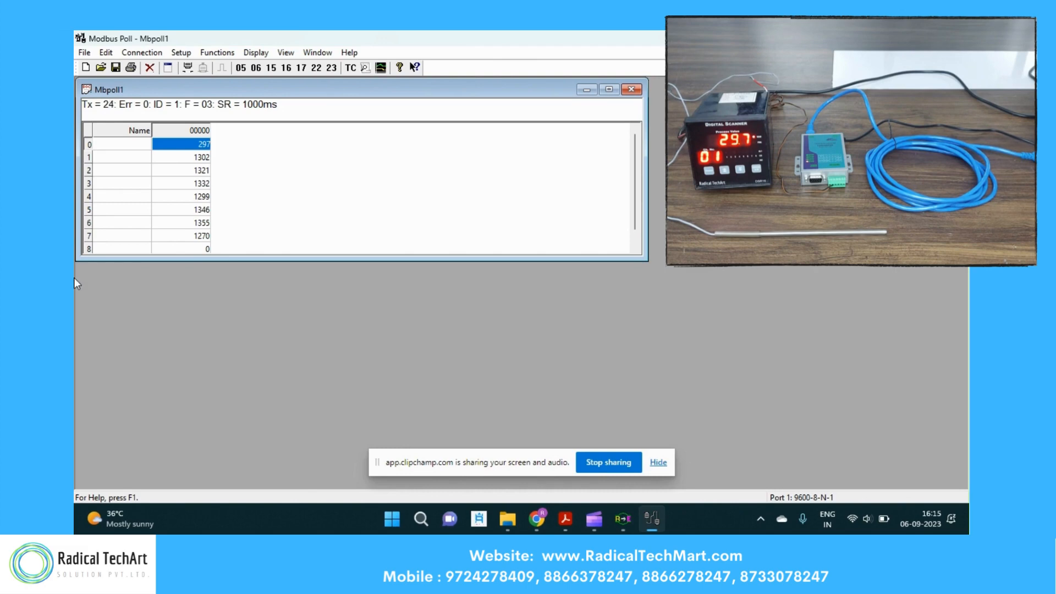